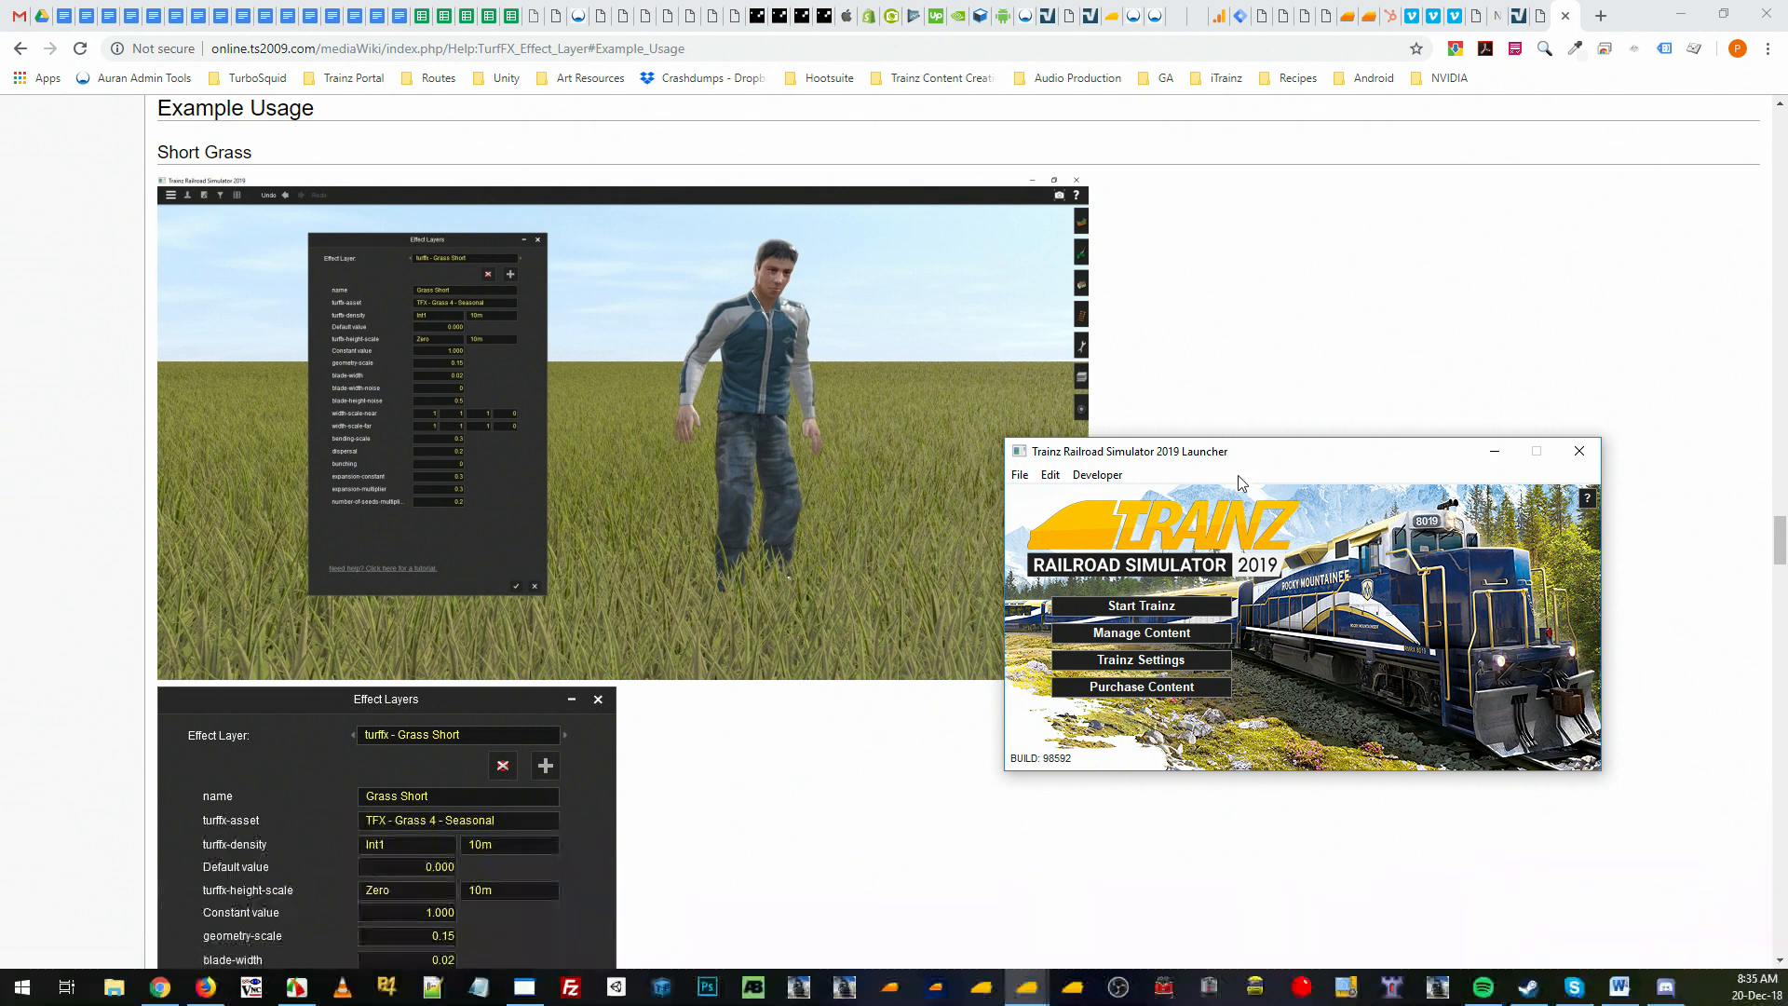
- Start creating a new route from the launcher's File > New Window menu
left_click(1019, 475)
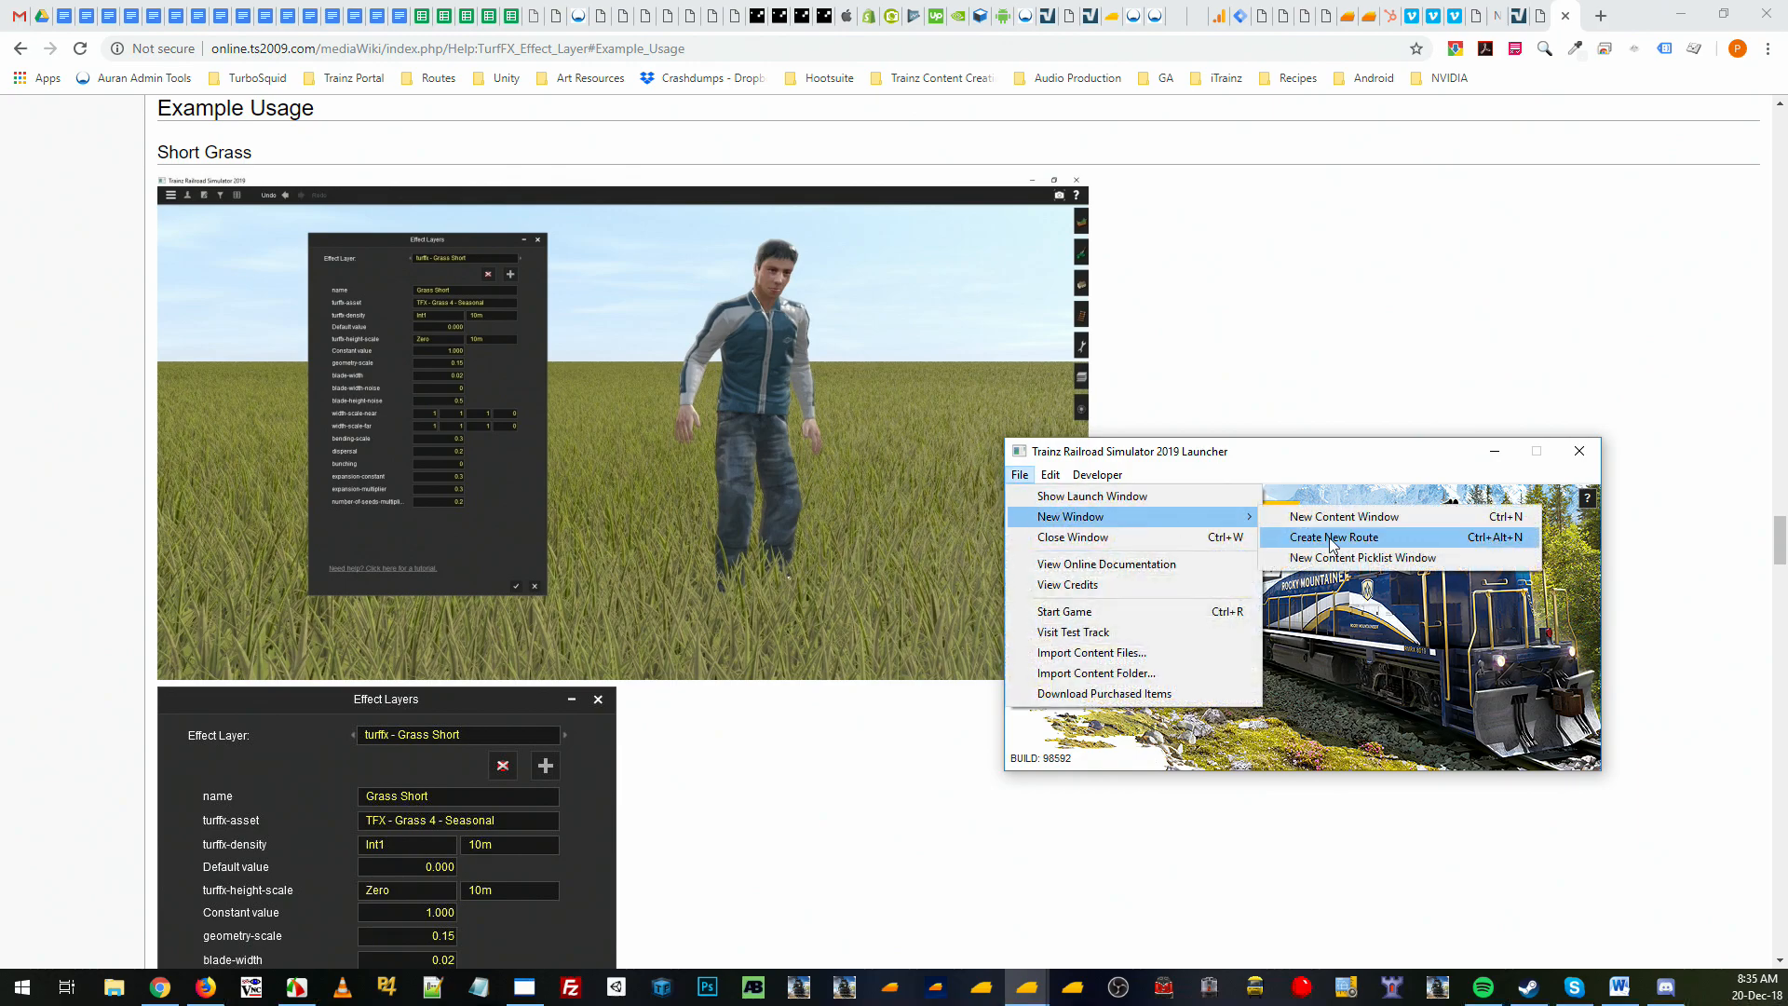
left_click(1333, 536)
type("Turf Example")
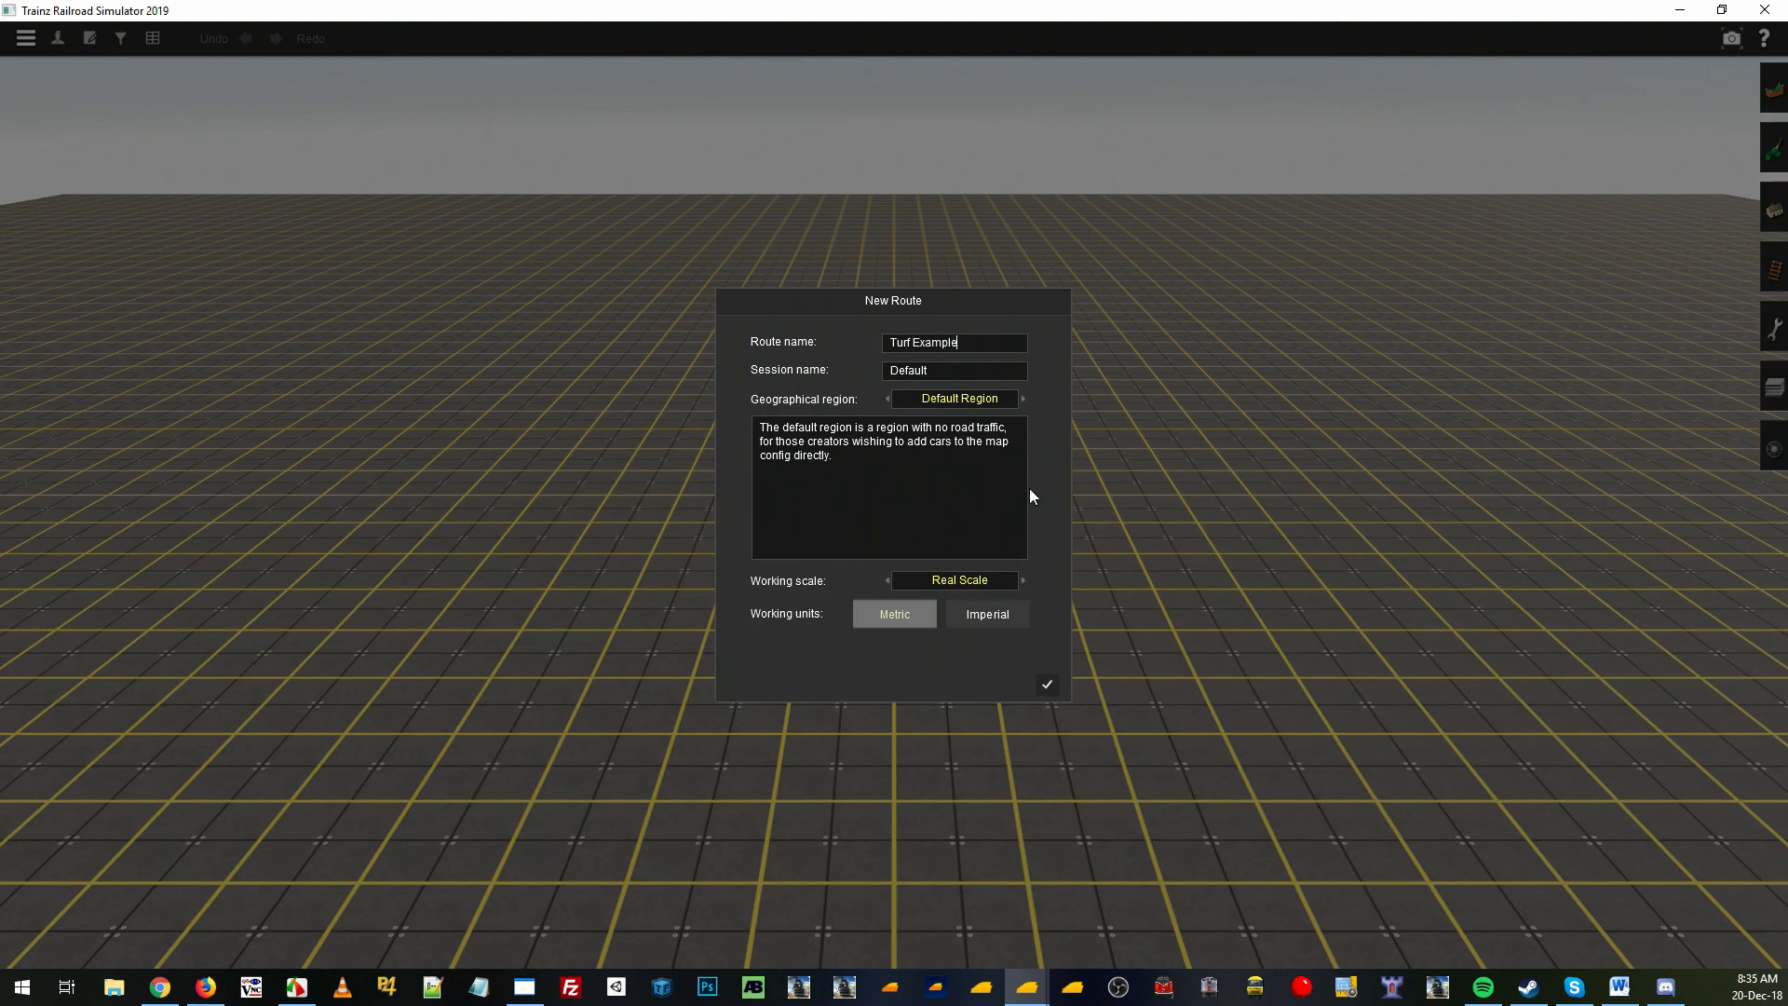
- Confirm the Turf Example route settings and bring up the Topology tools
left_click(1045, 684)
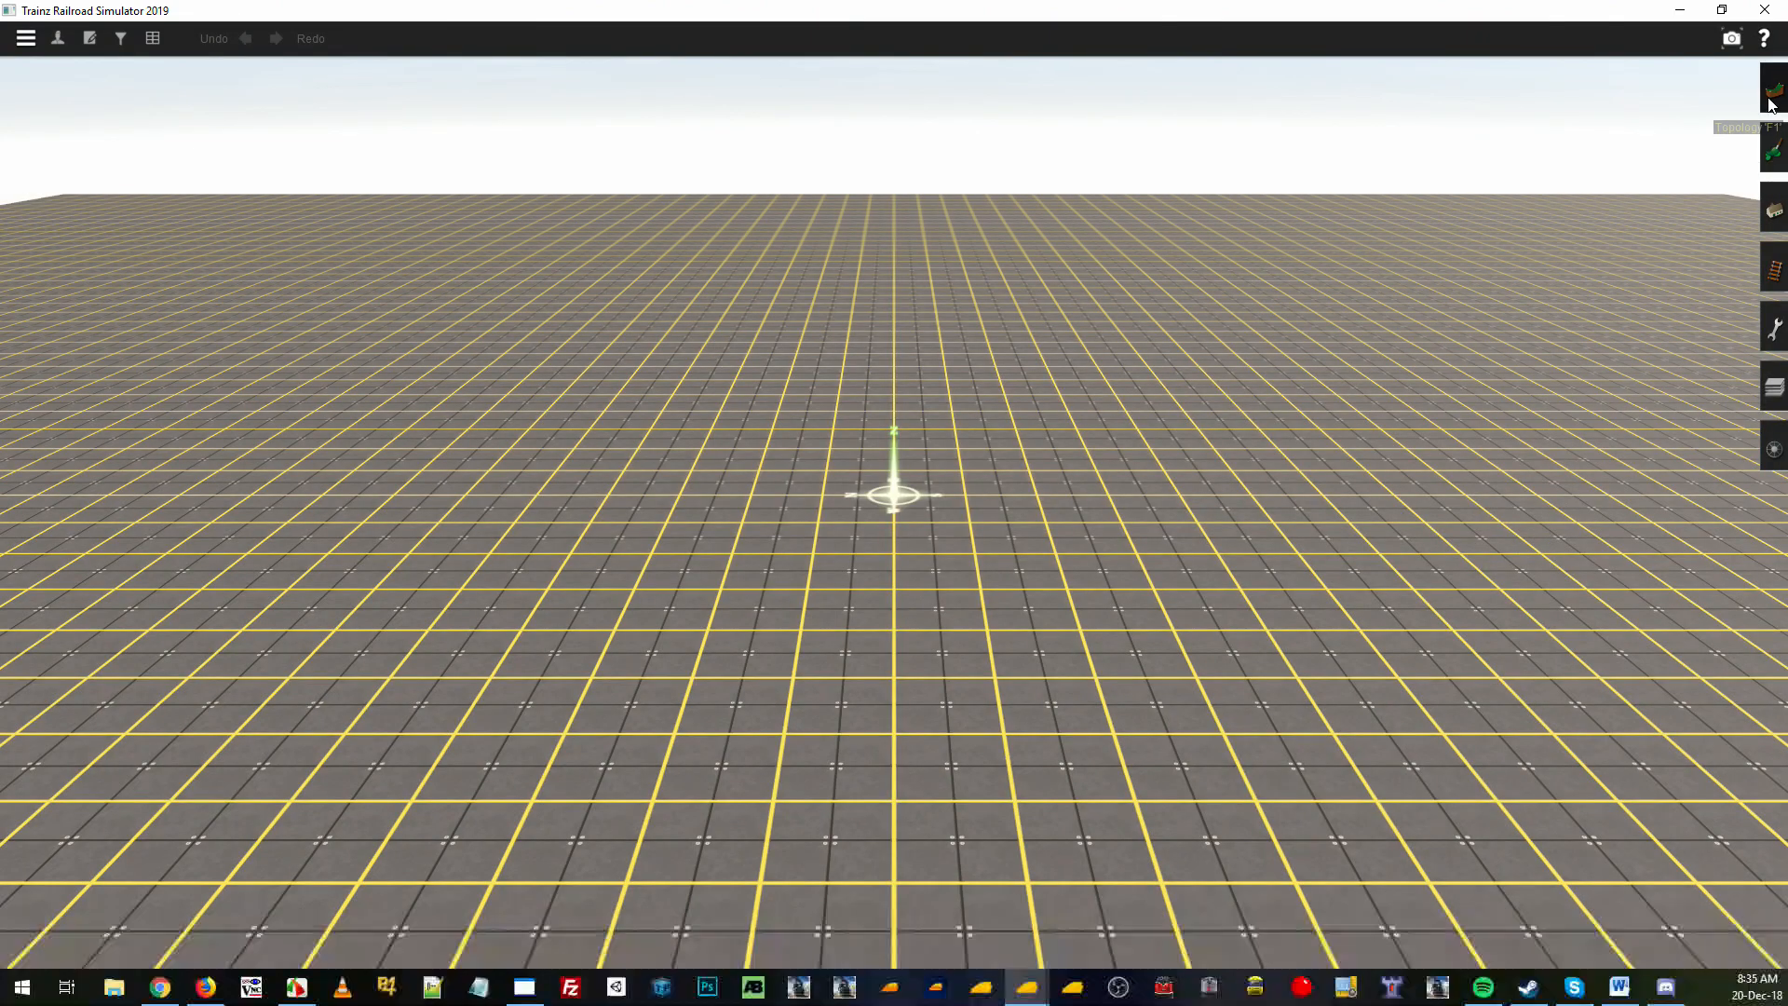
left_click(1771, 93)
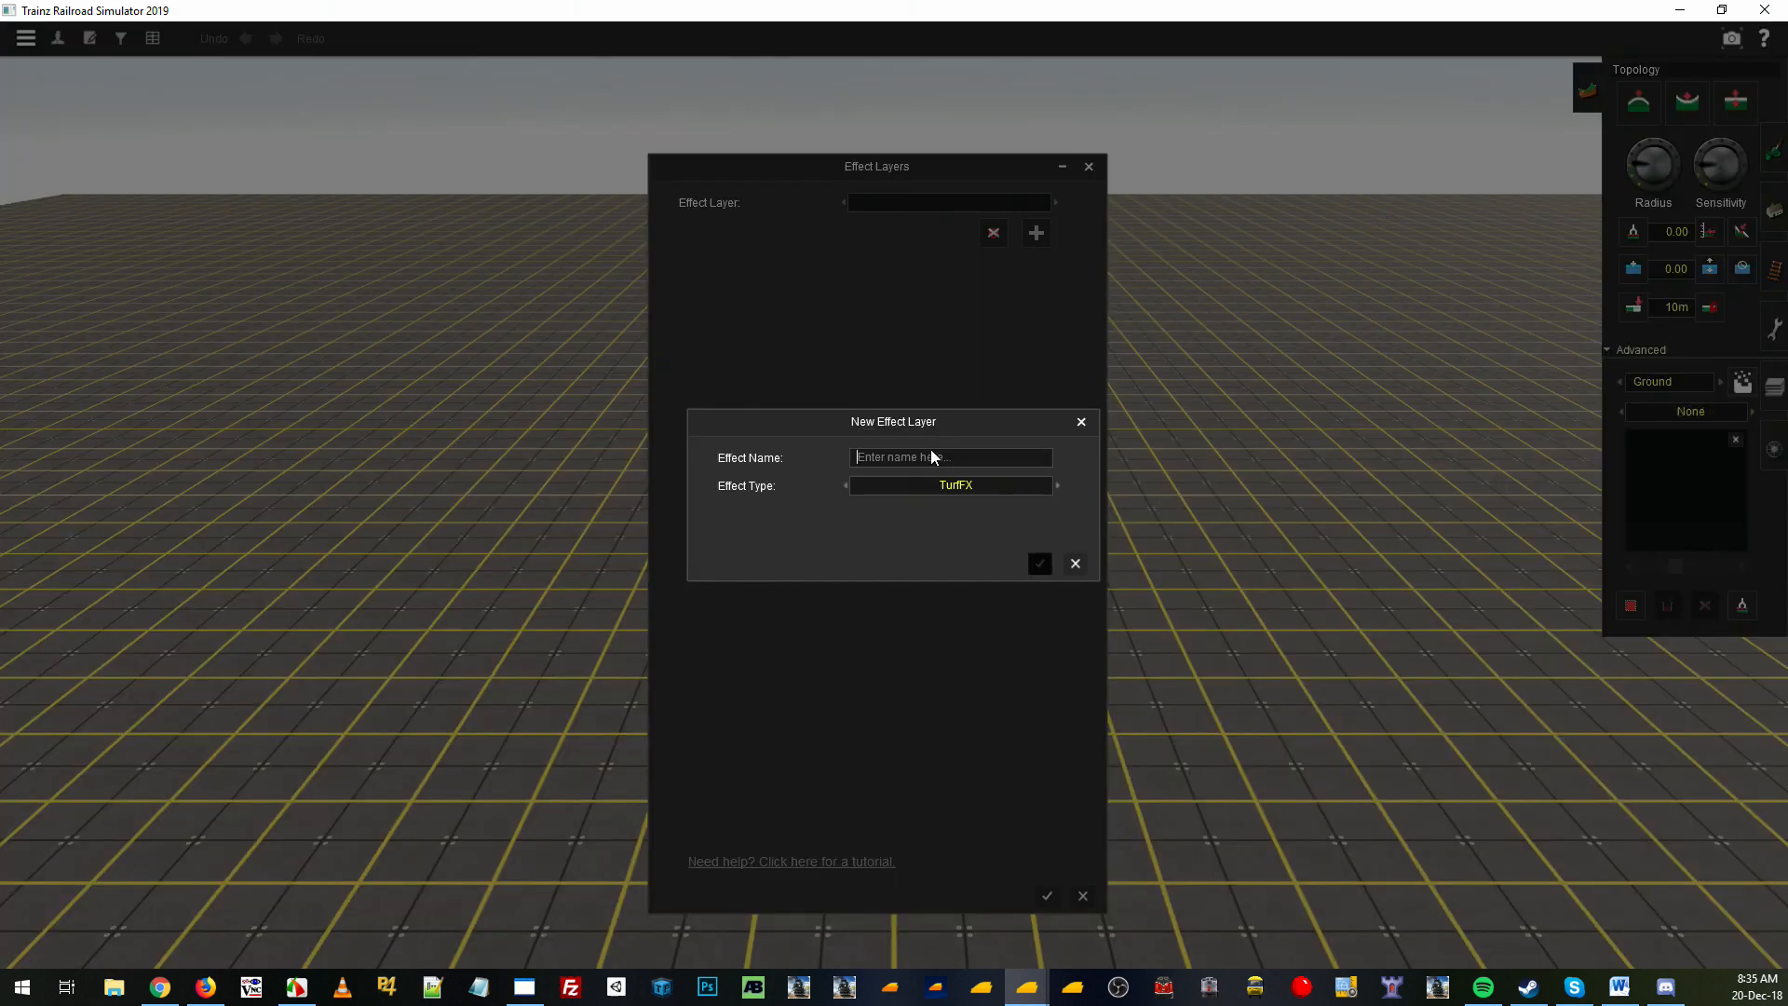
- Create the 'Grass Medium' effect layer and set its turffx-asset to TFX - Grass 4 - Seasonal
type("Grass Medium")
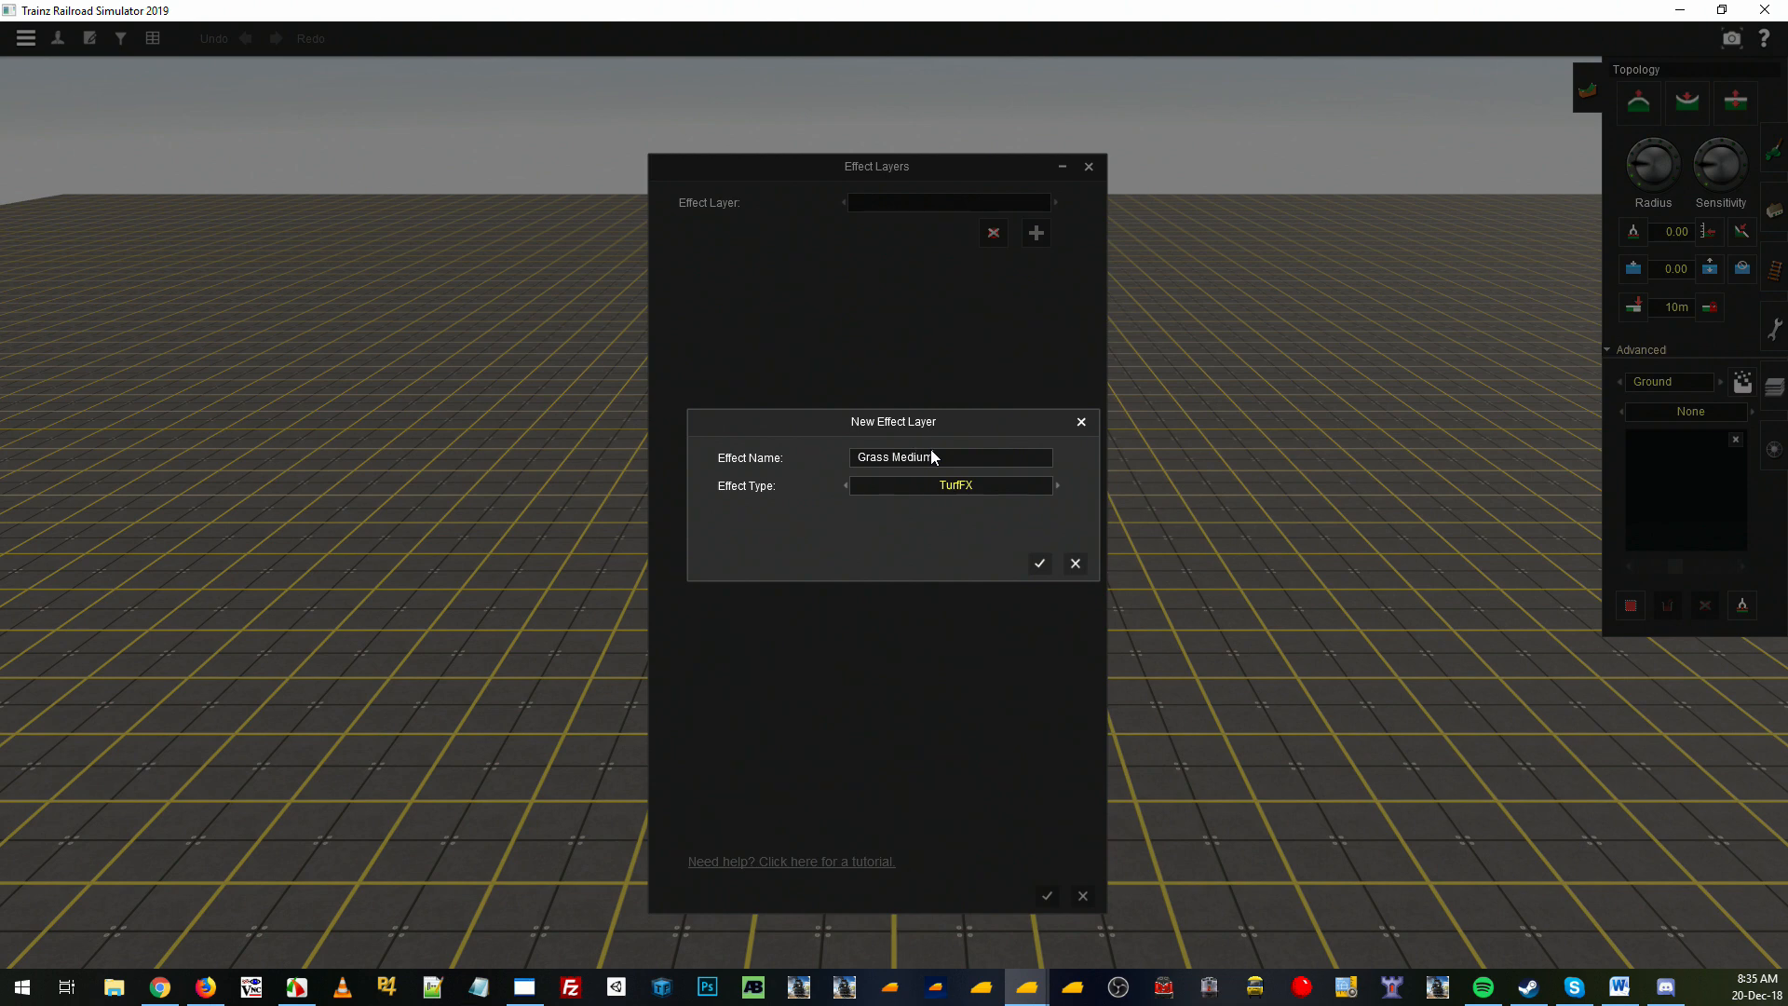
left_click(1037, 562)
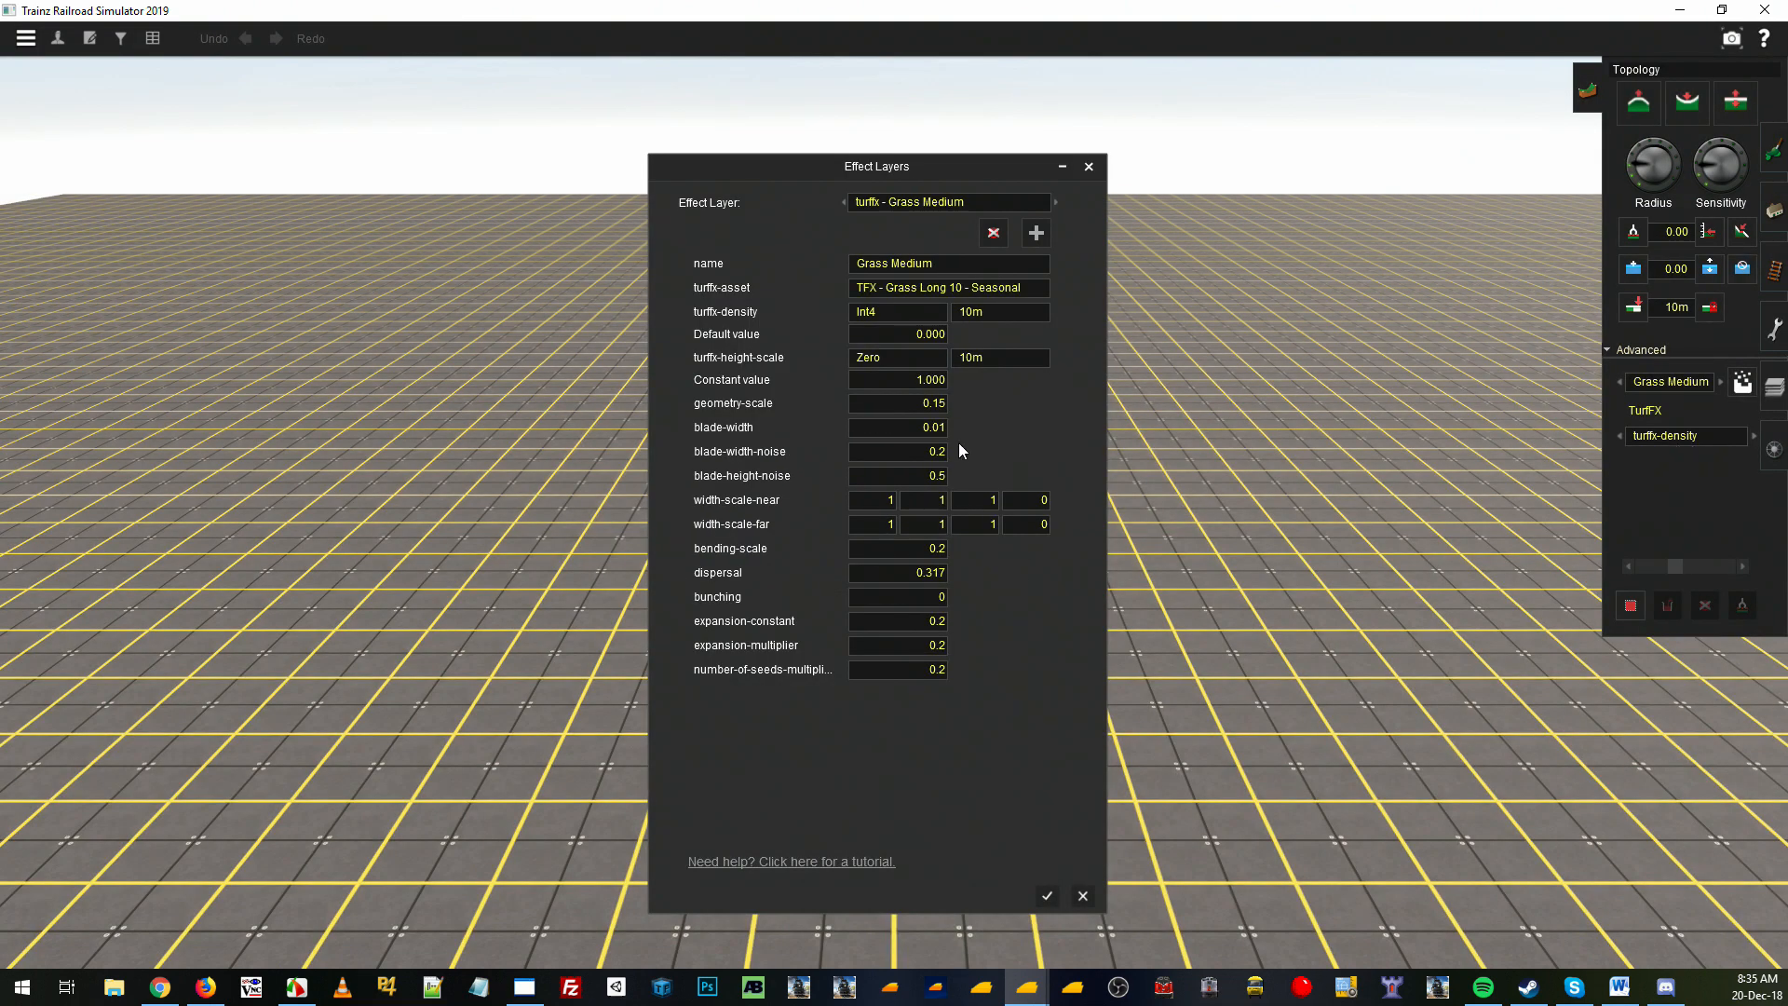
left_click(946, 287)
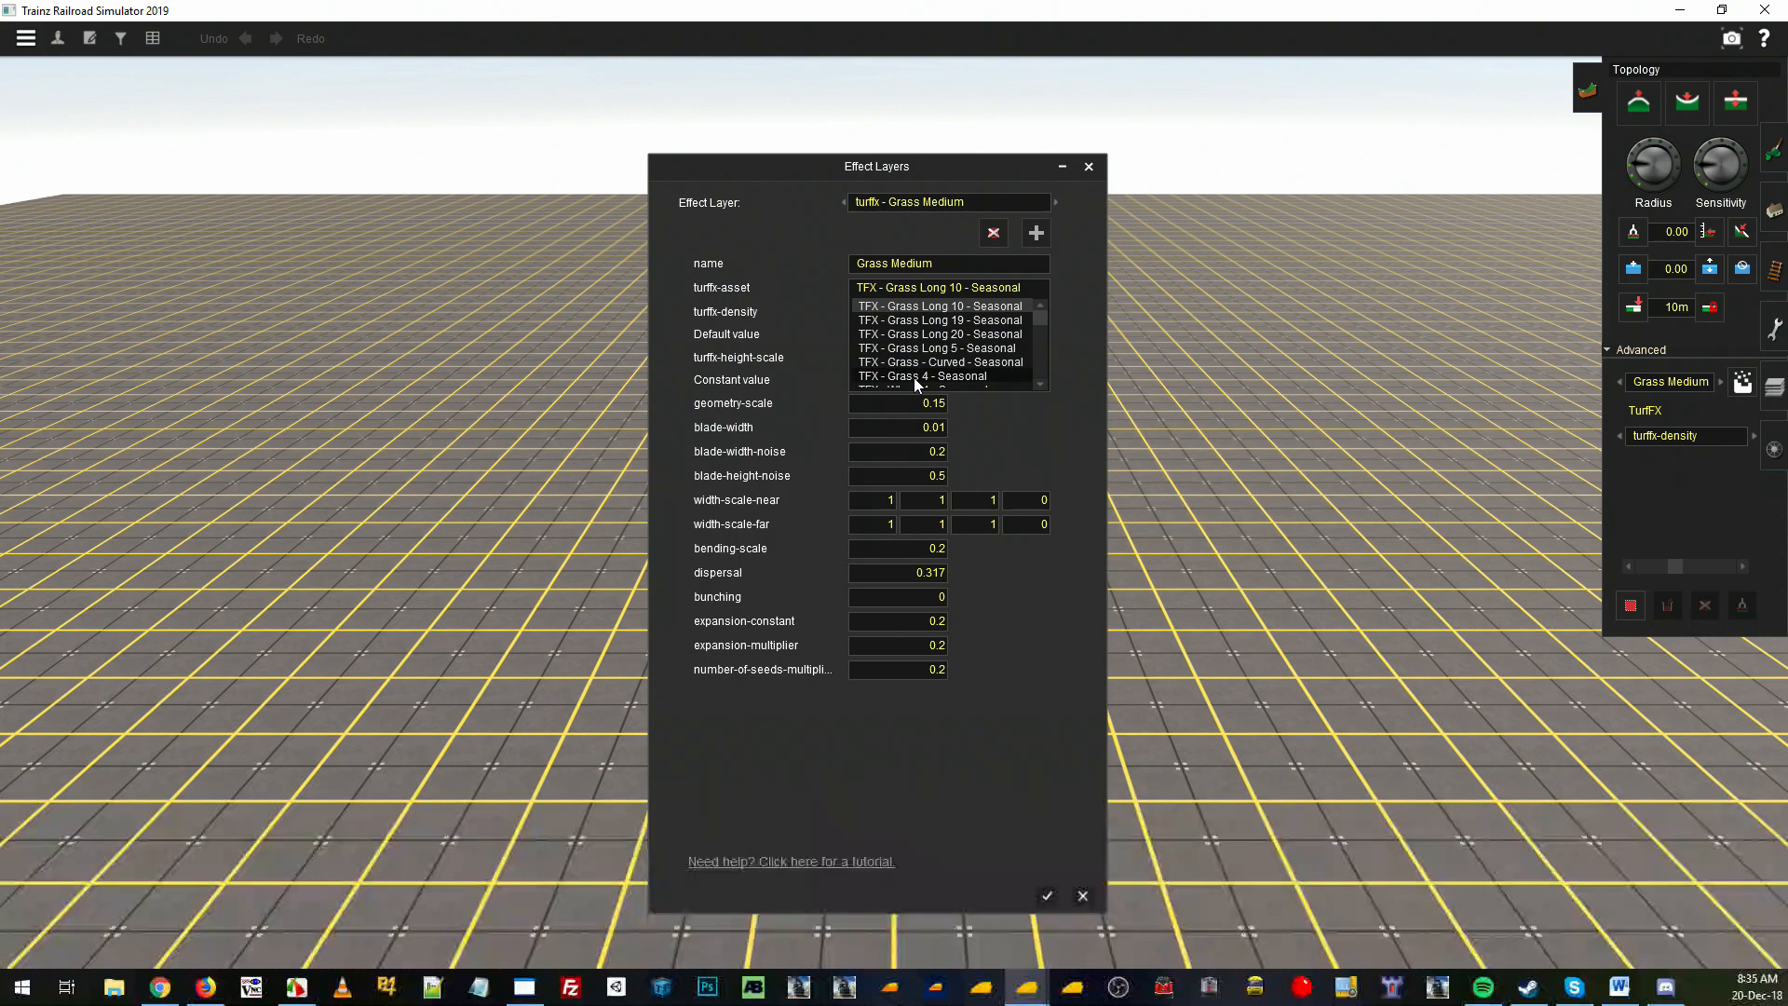
left_click(925, 376)
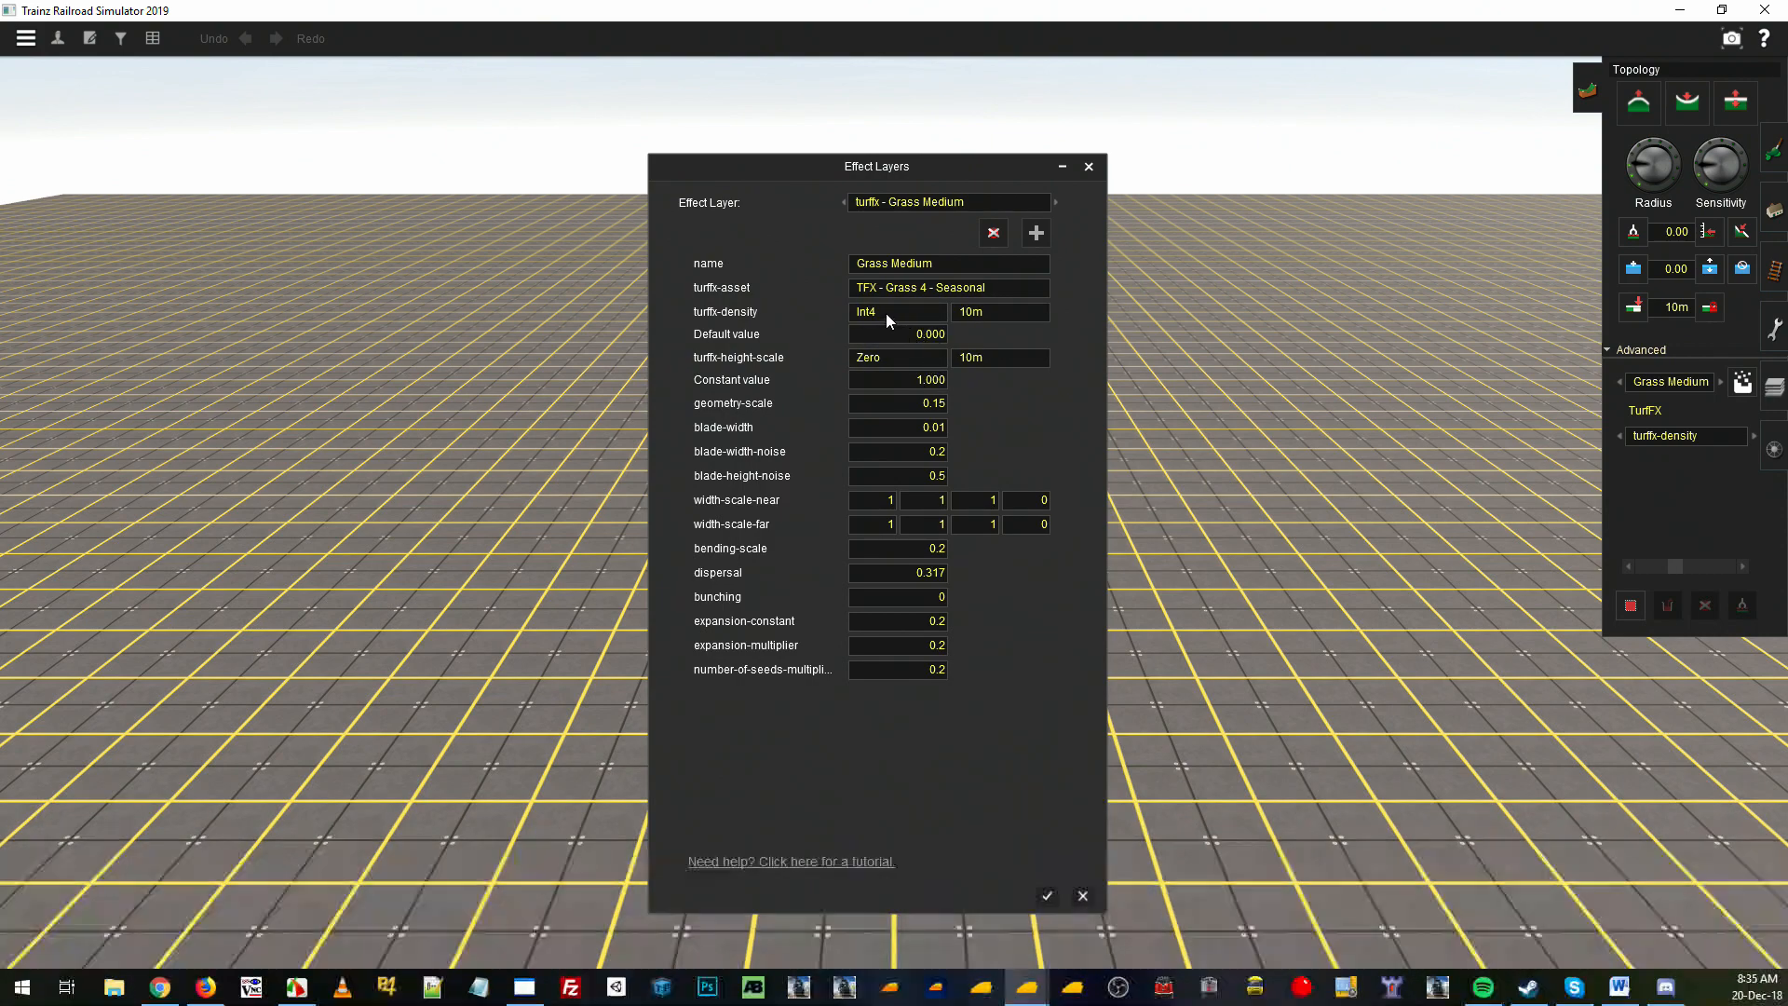
left_click(998, 311)
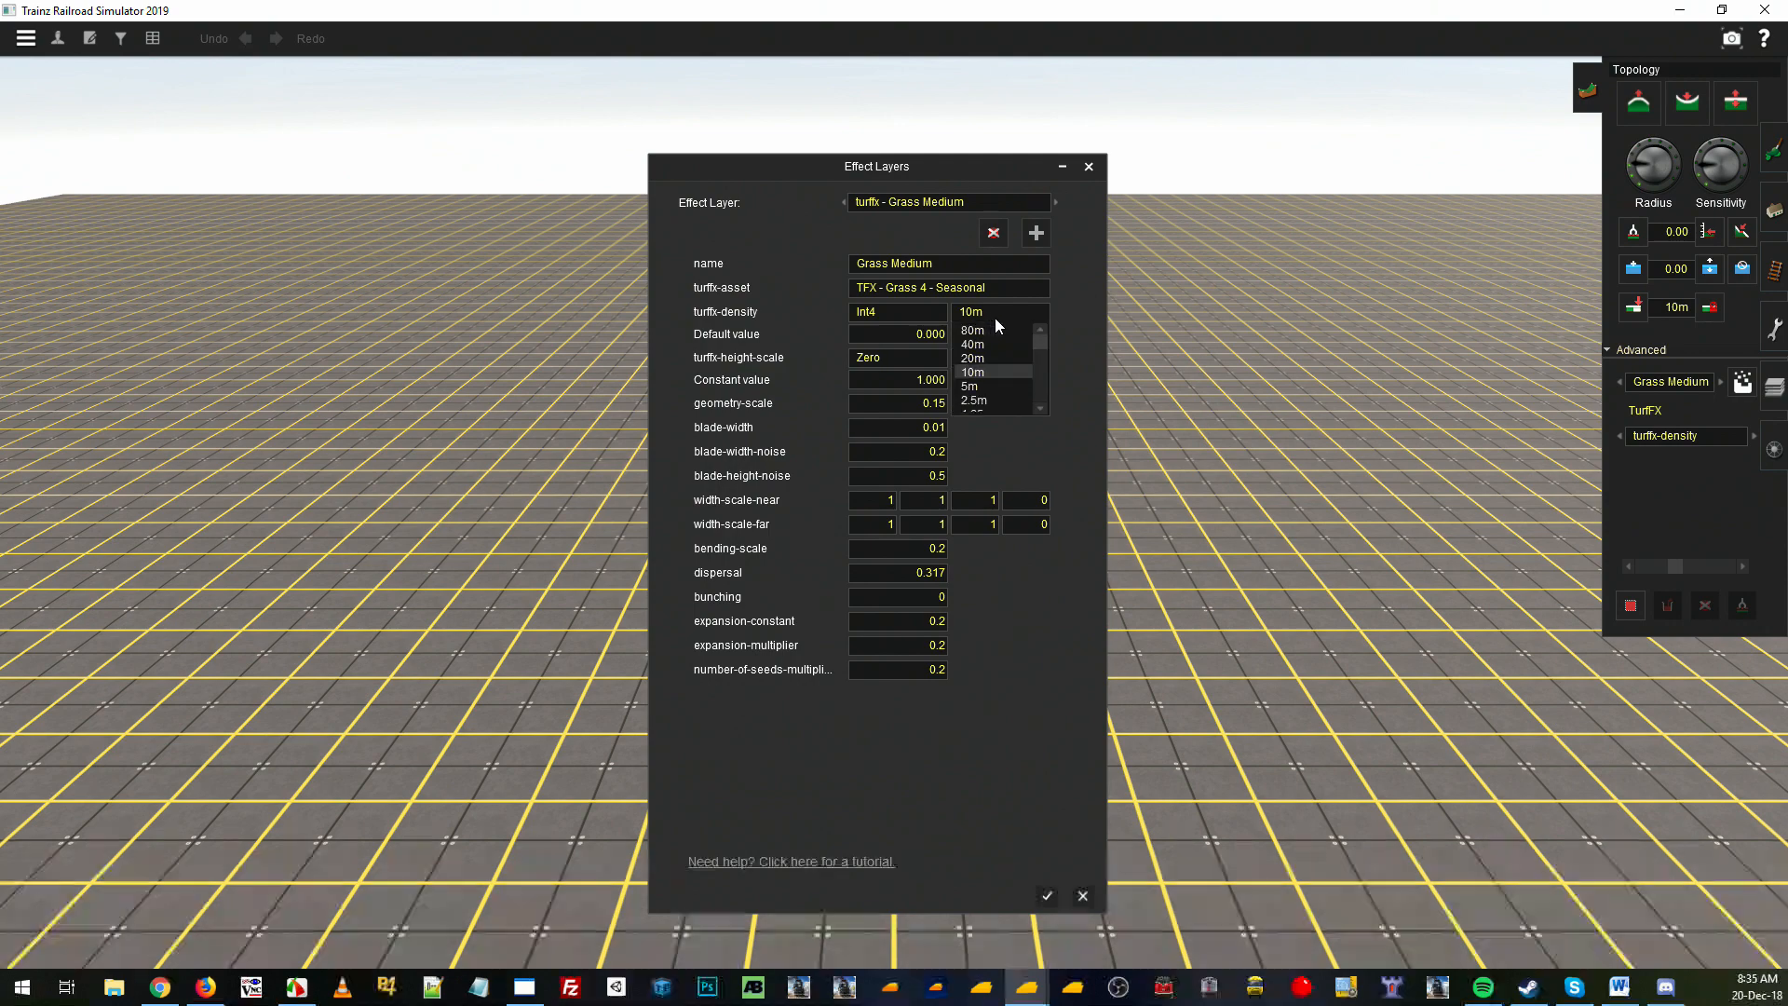
- Set density 2.5m and retune geometry scale, blade width, noise 0.1, bending, dispersal and seeds
left_click(972, 401)
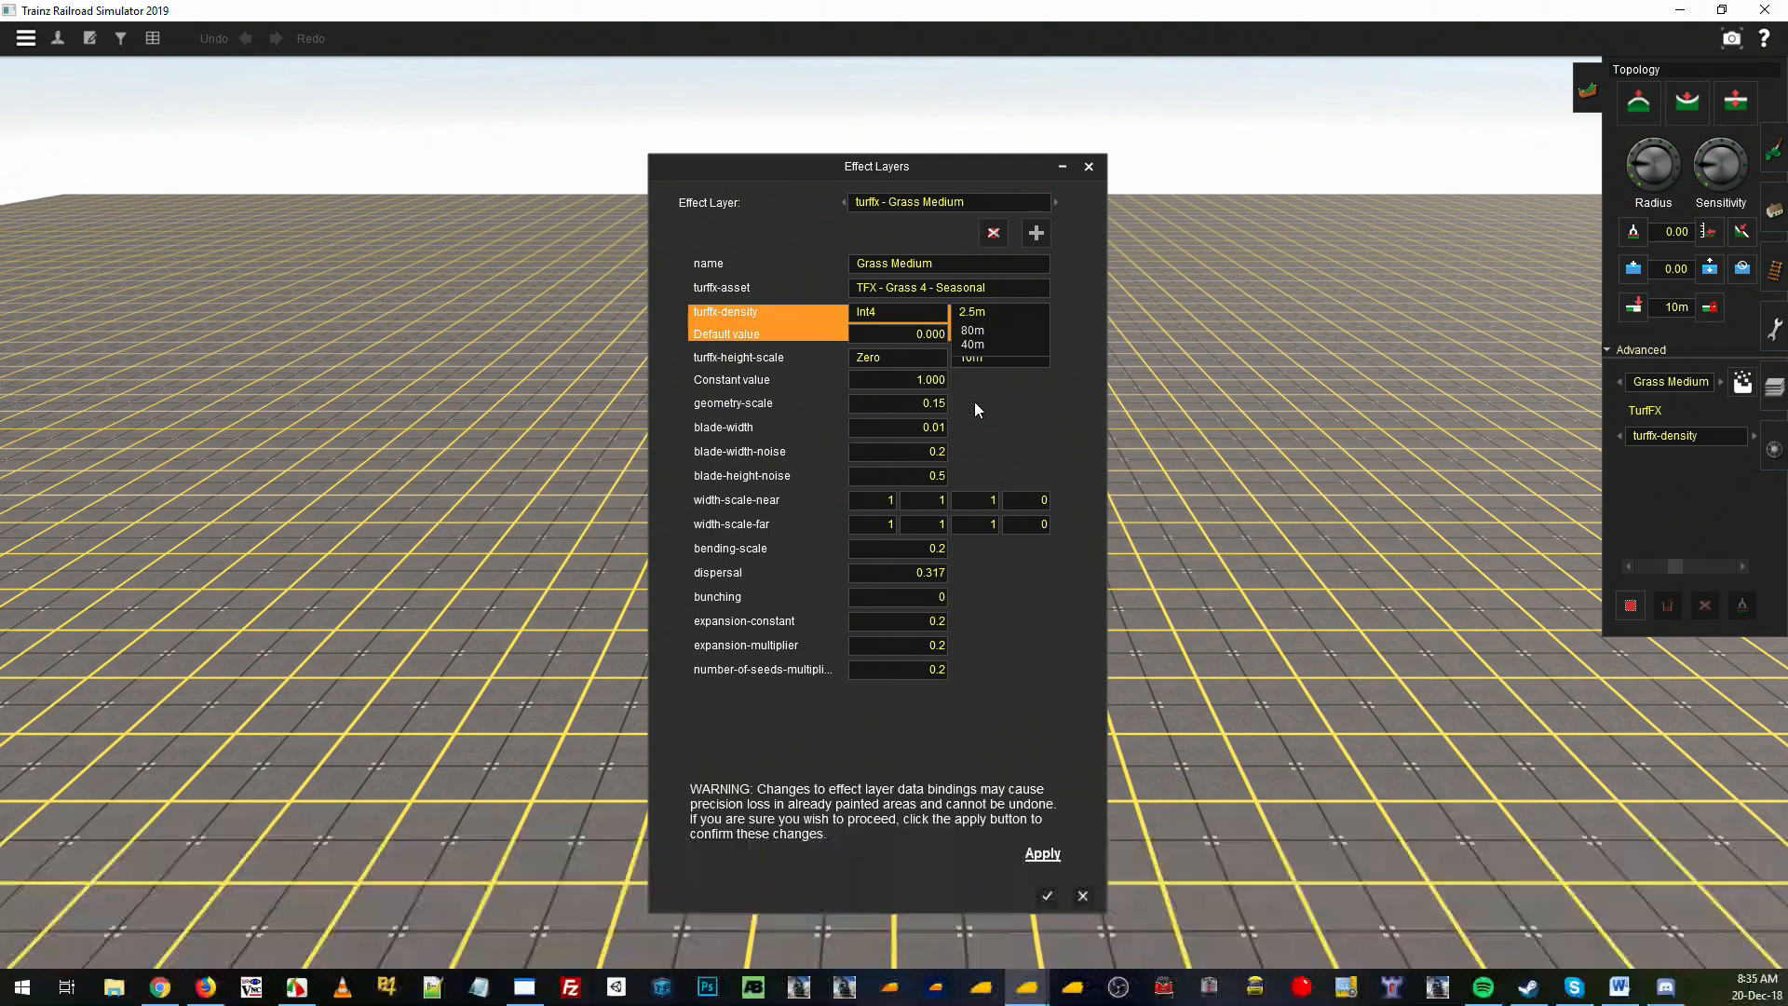
left_click(972, 311)
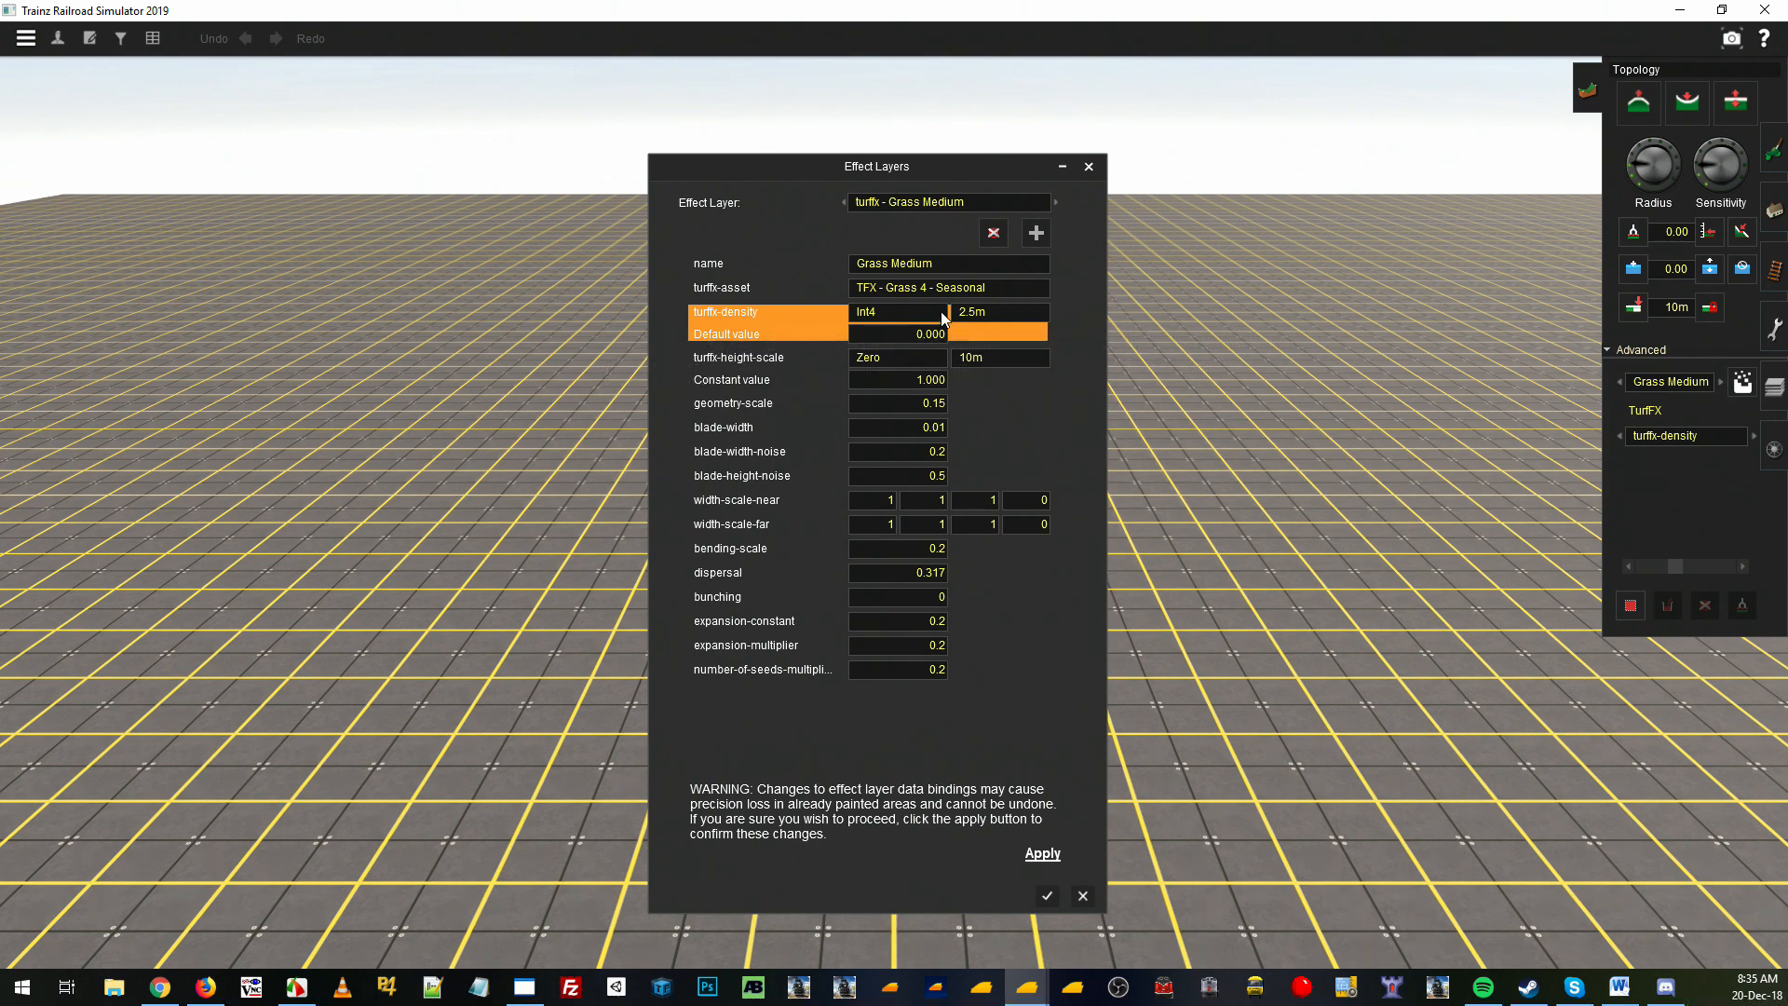
mouse_move(968, 324)
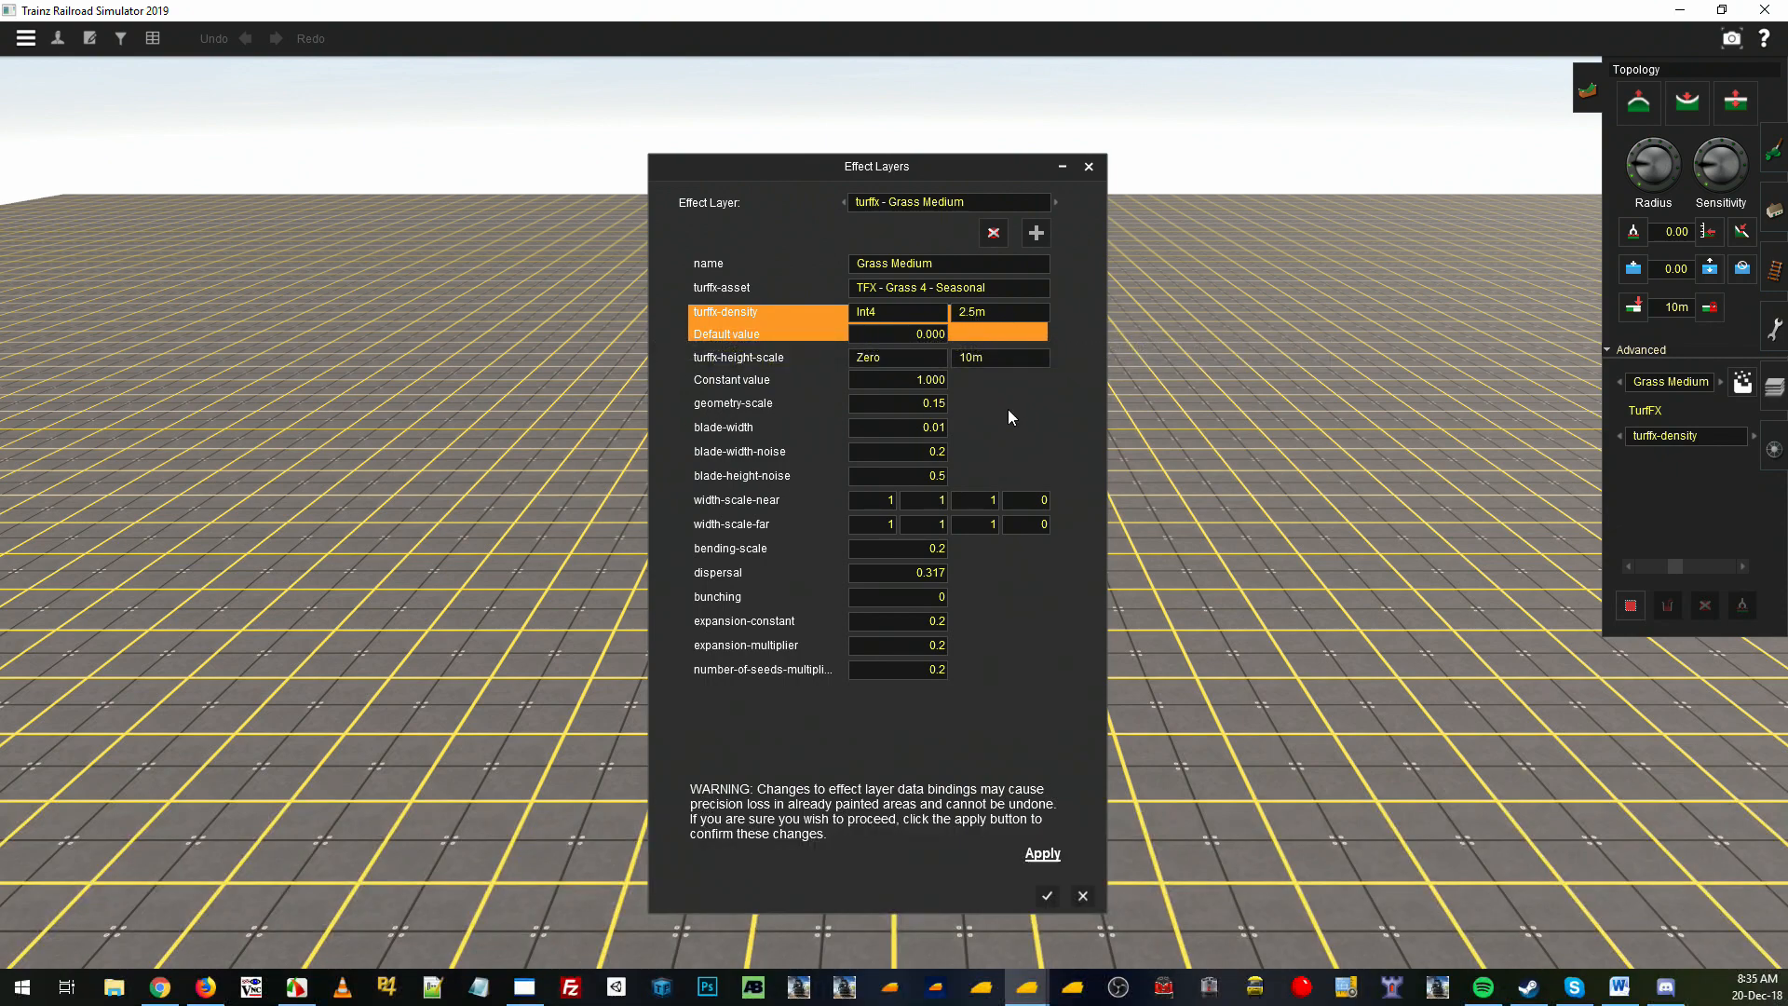
mouse_move(998, 400)
type("0.2")
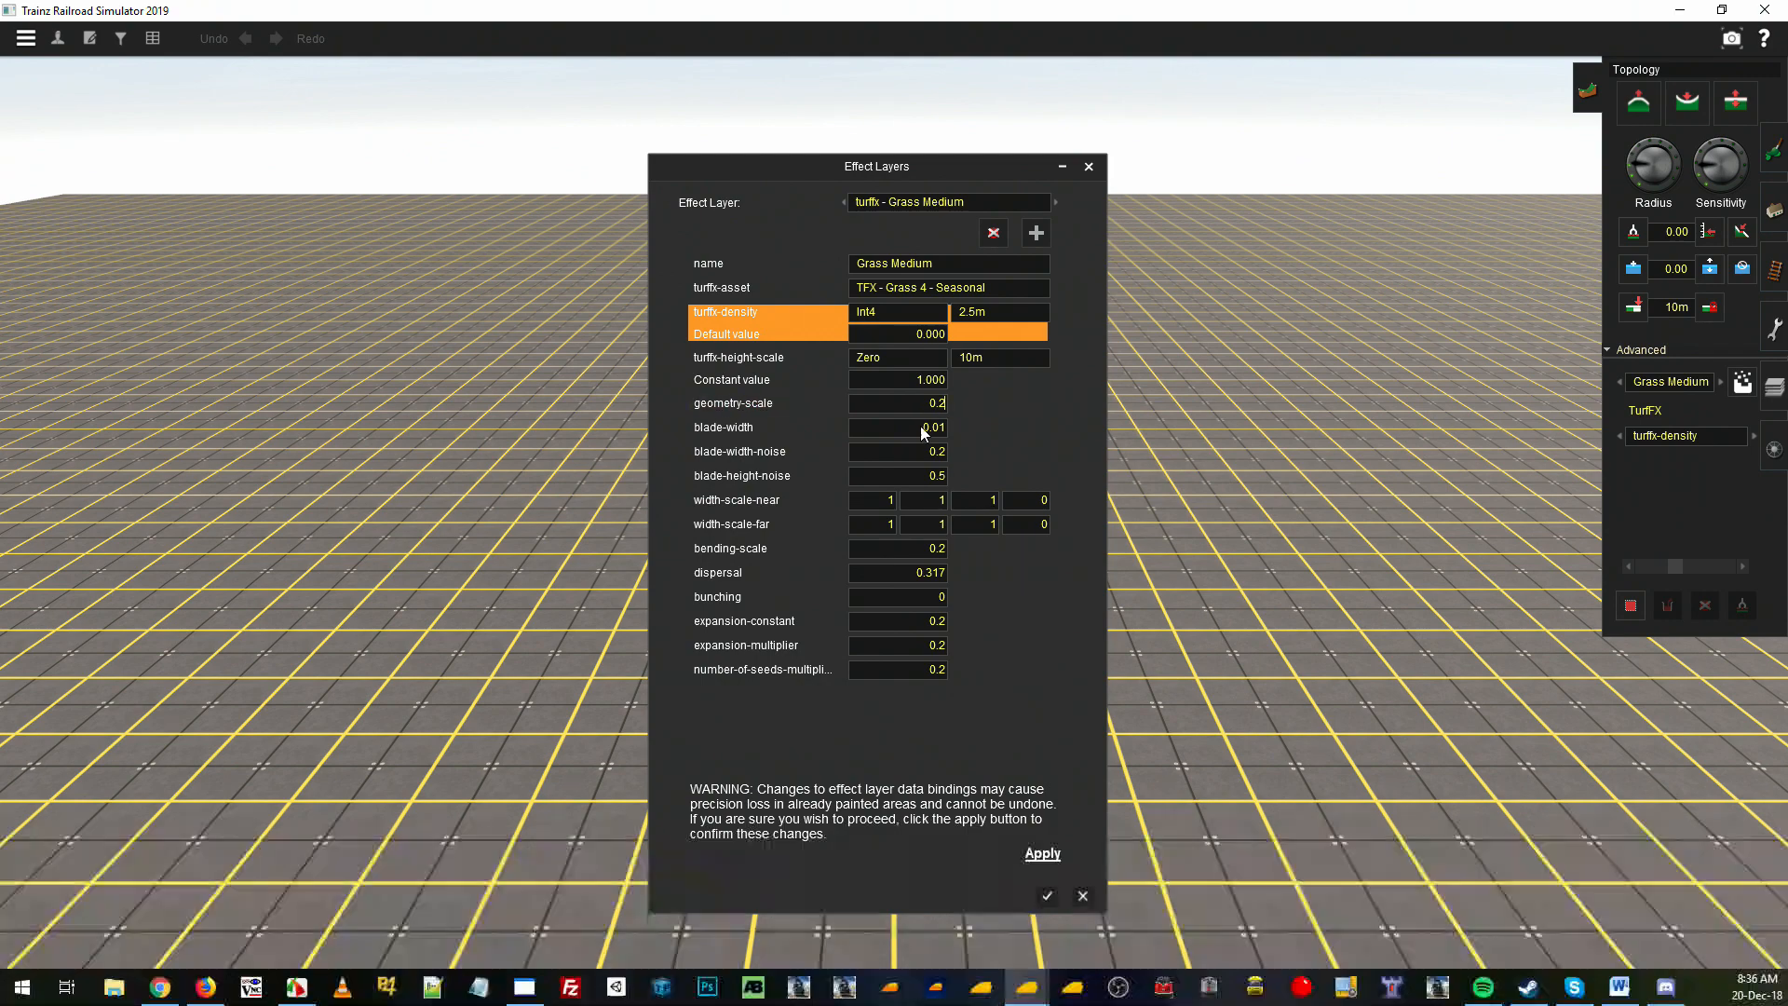
mouse_move(752, 434)
type("0.02")
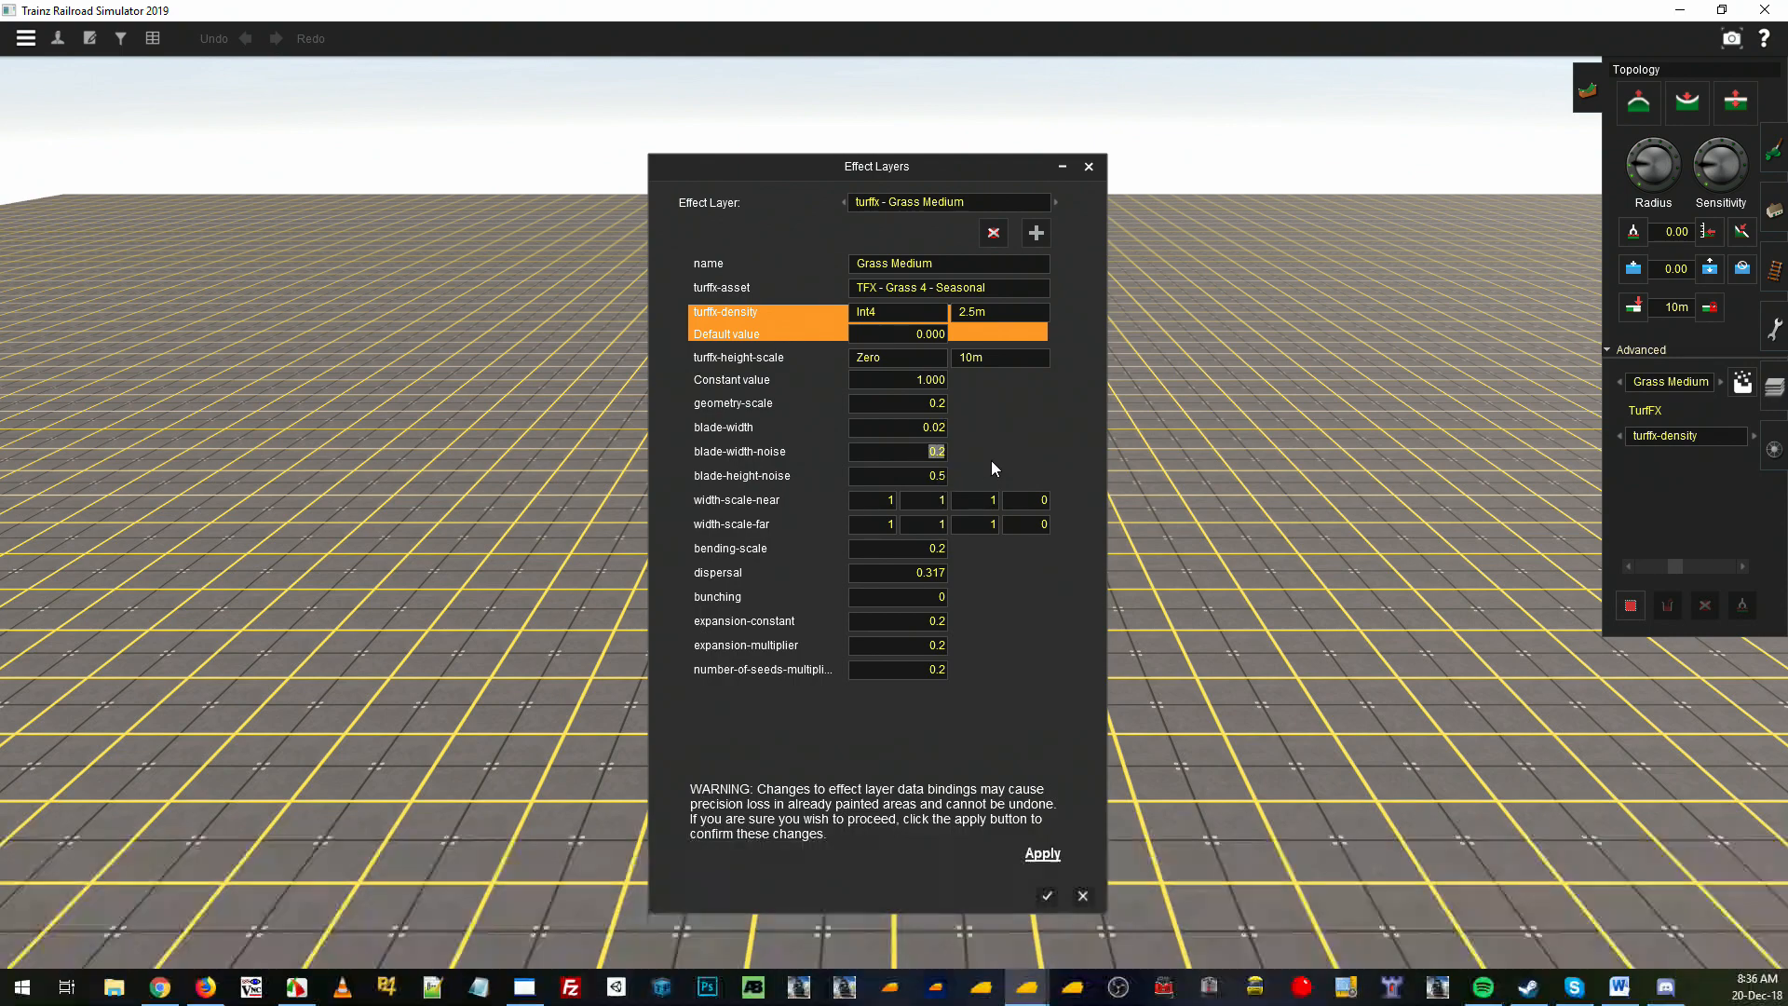
left_click(897, 451)
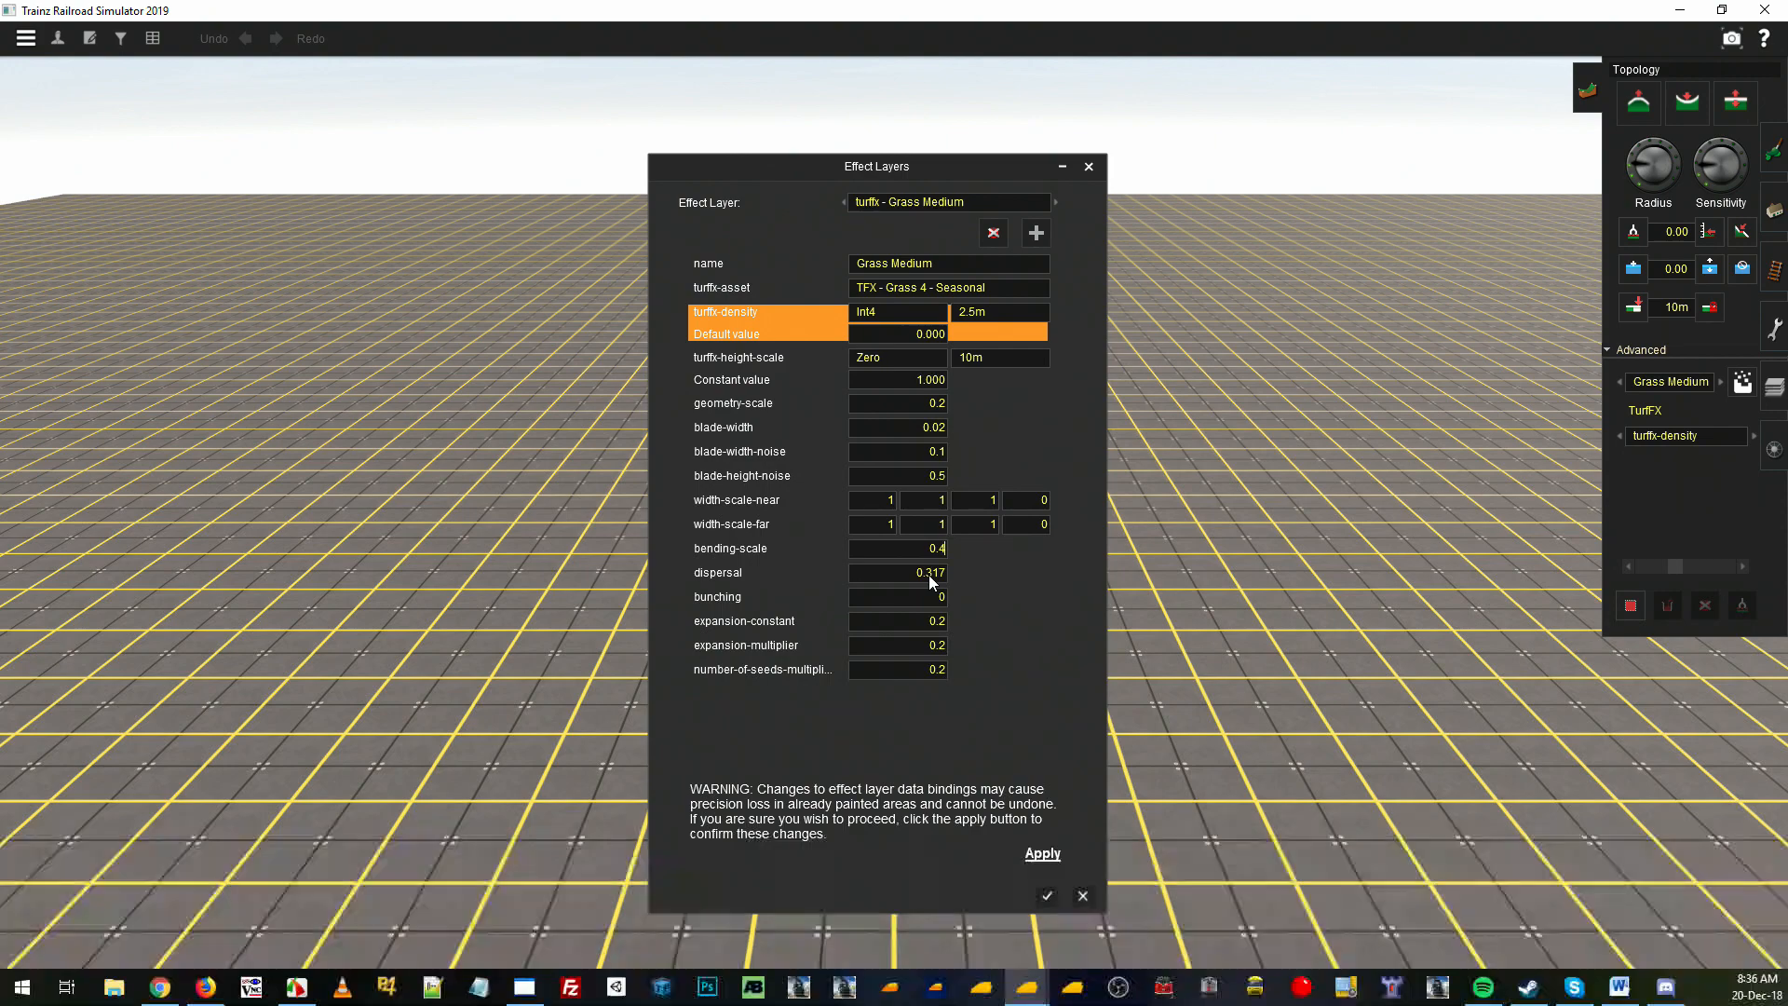
type("0.1")
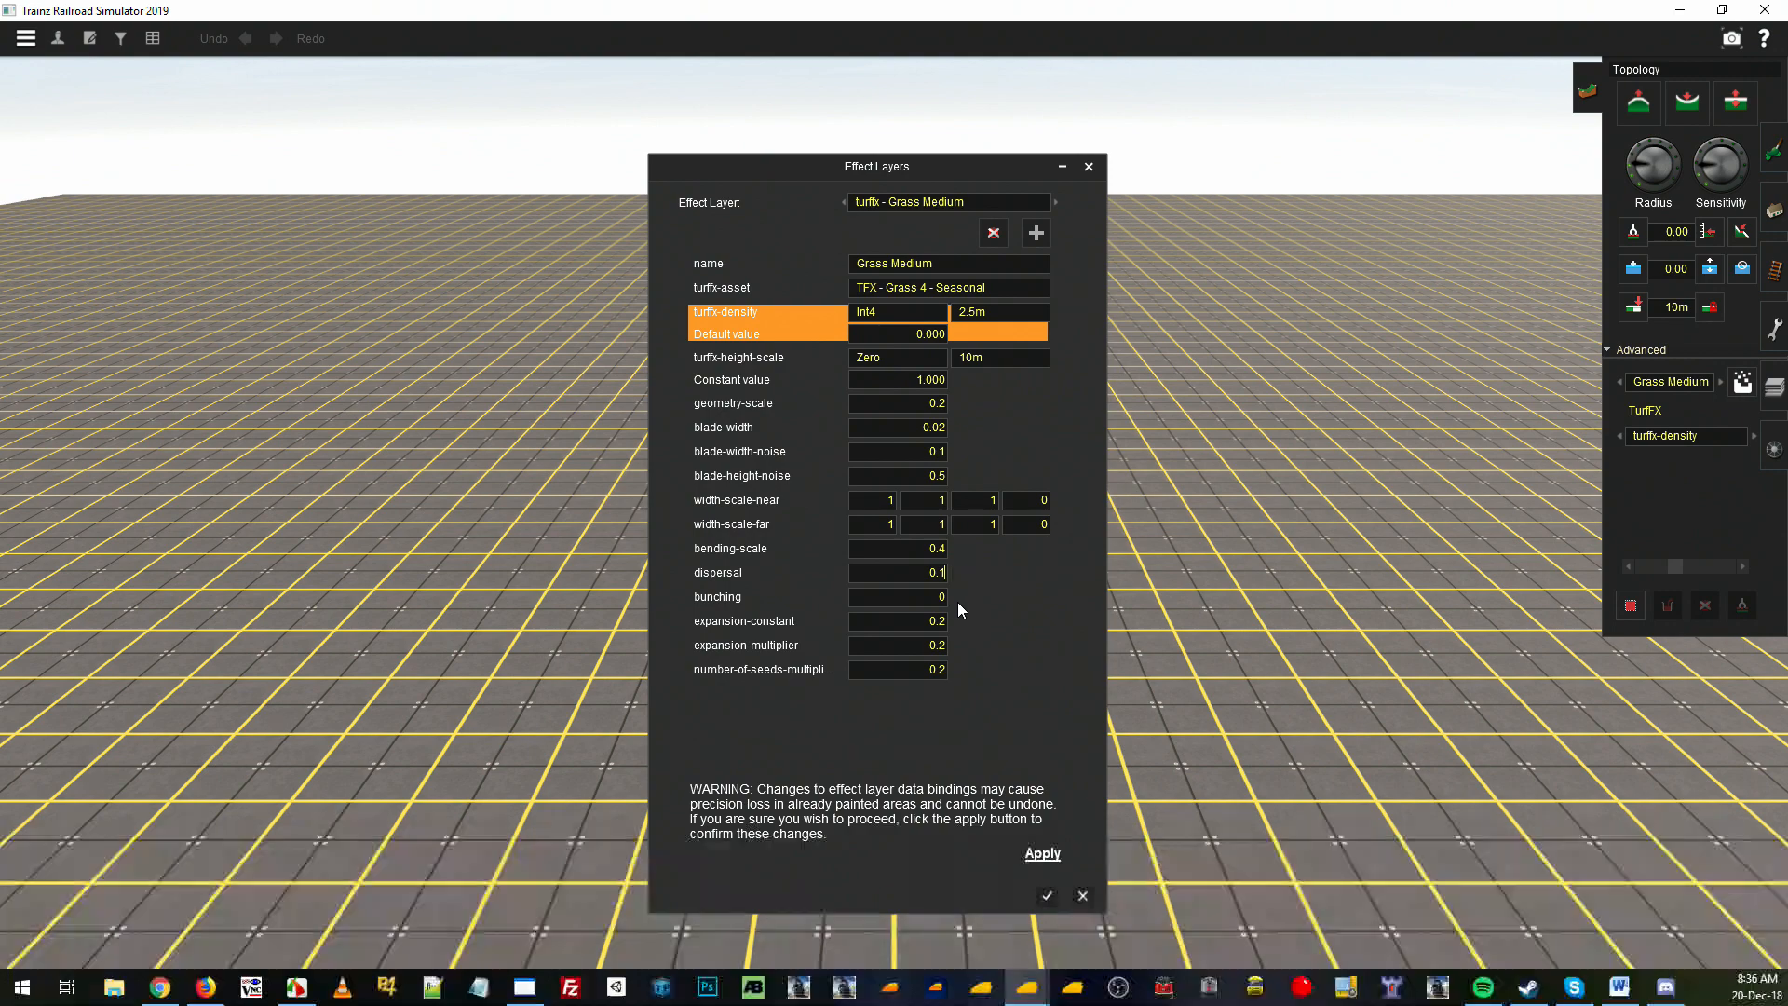
mouse_move(942, 680)
type("0.3")
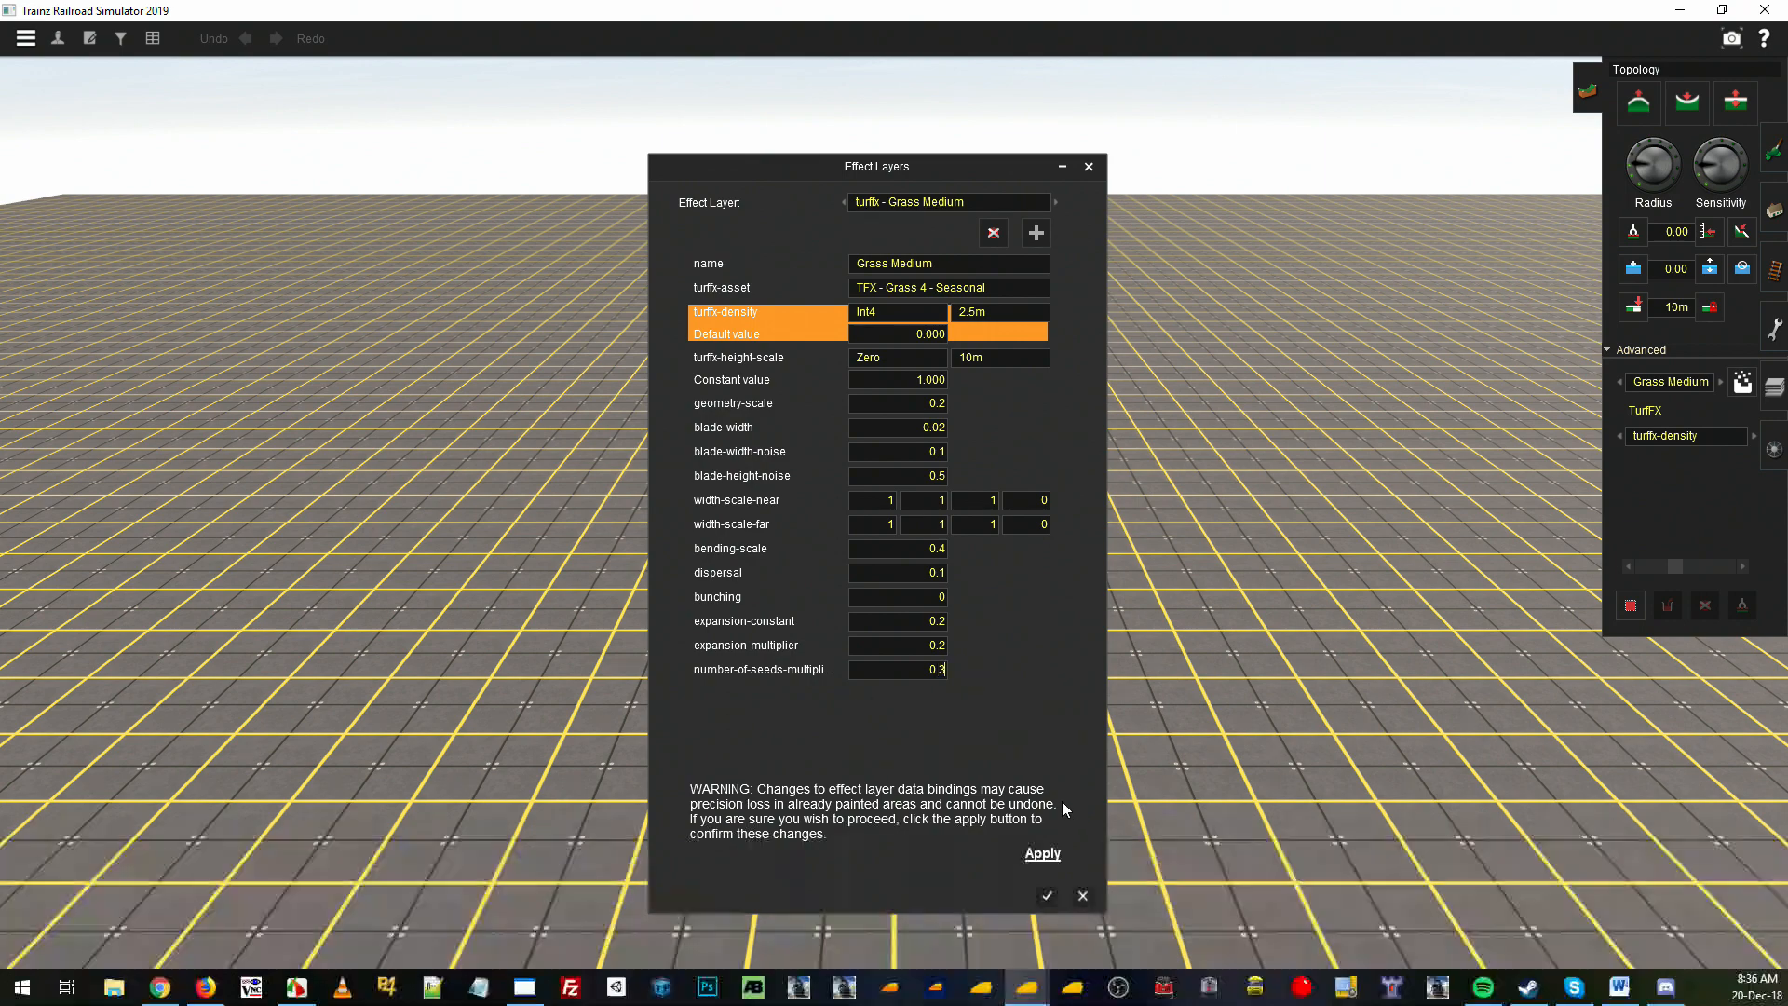
- Apply and close the Effect Layers editor, then make Grass Medium the active paint layer
left_click(1045, 895)
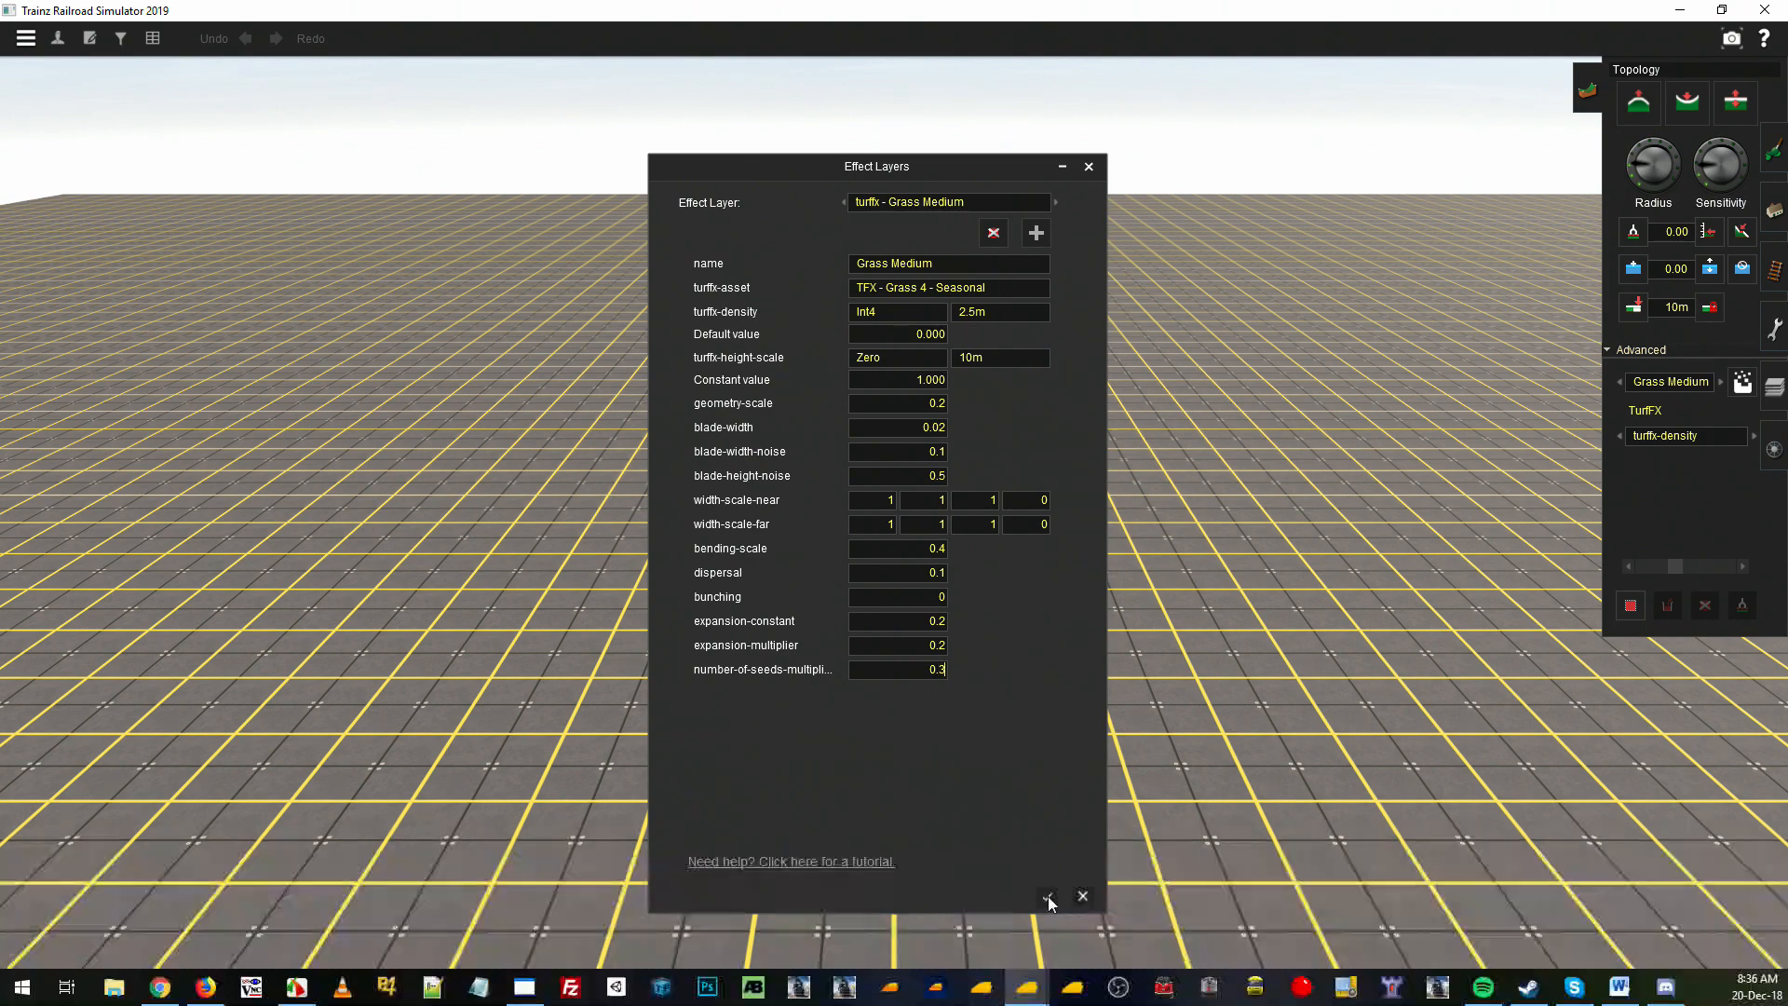
left_click(1047, 898)
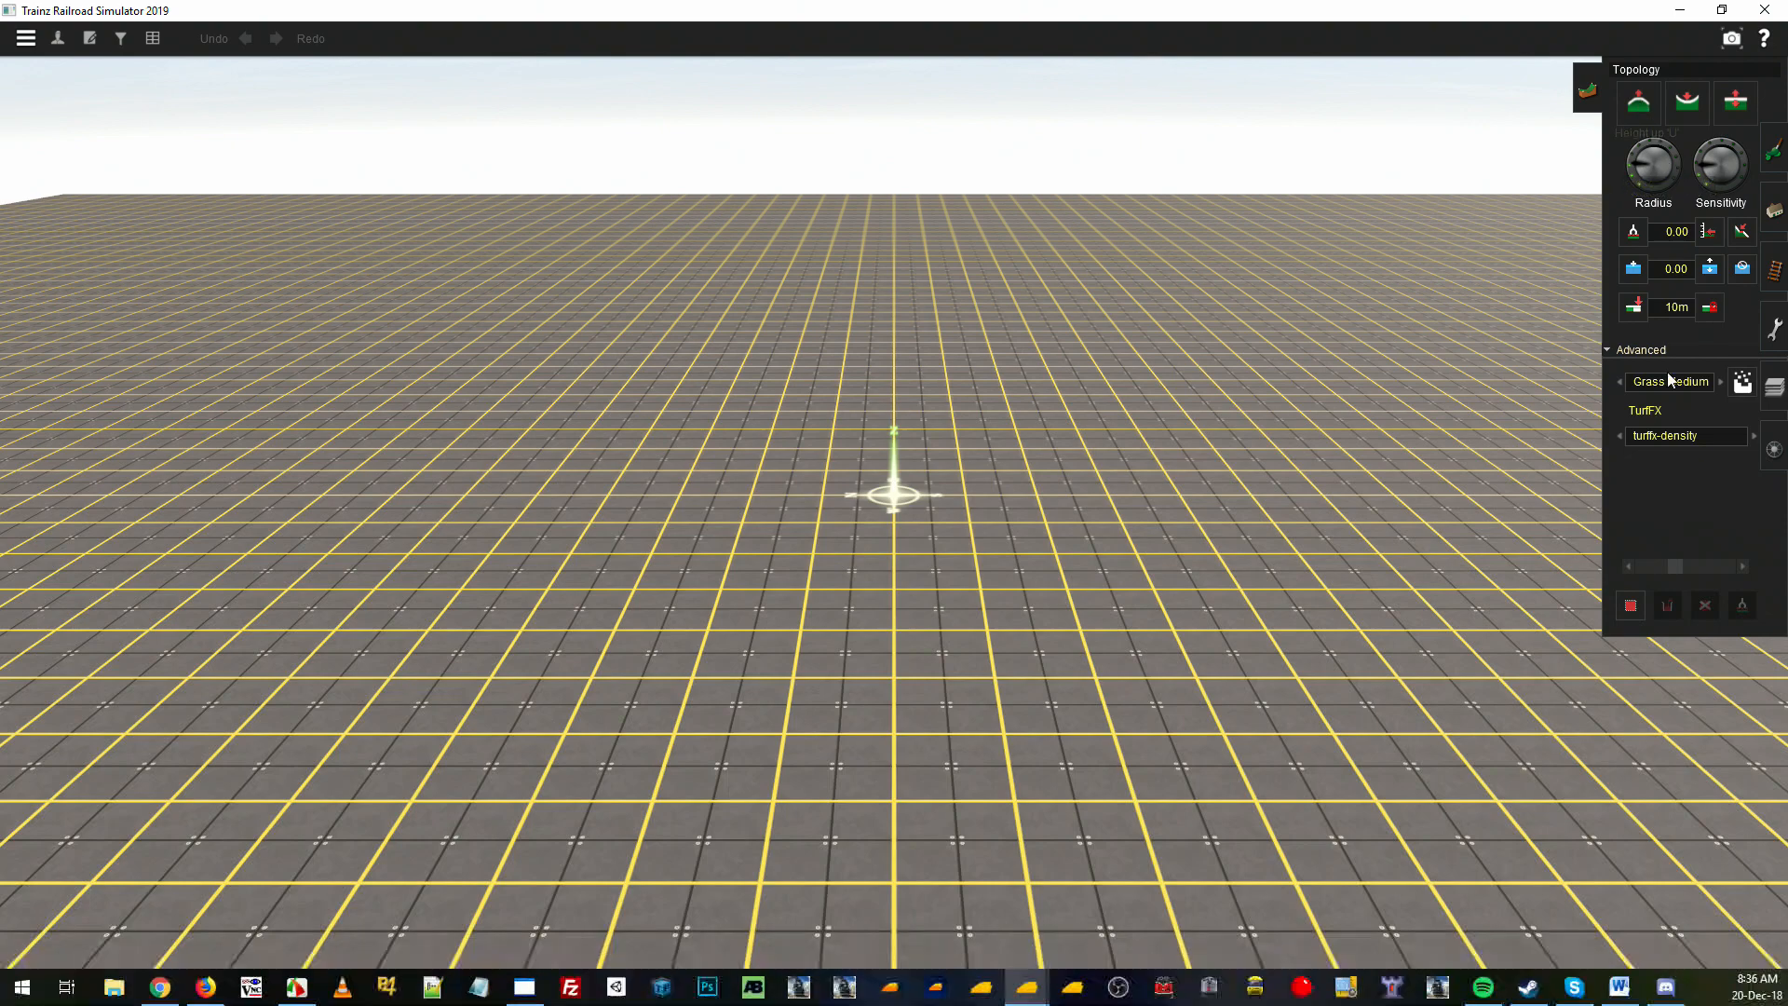
left_click(1669, 380)
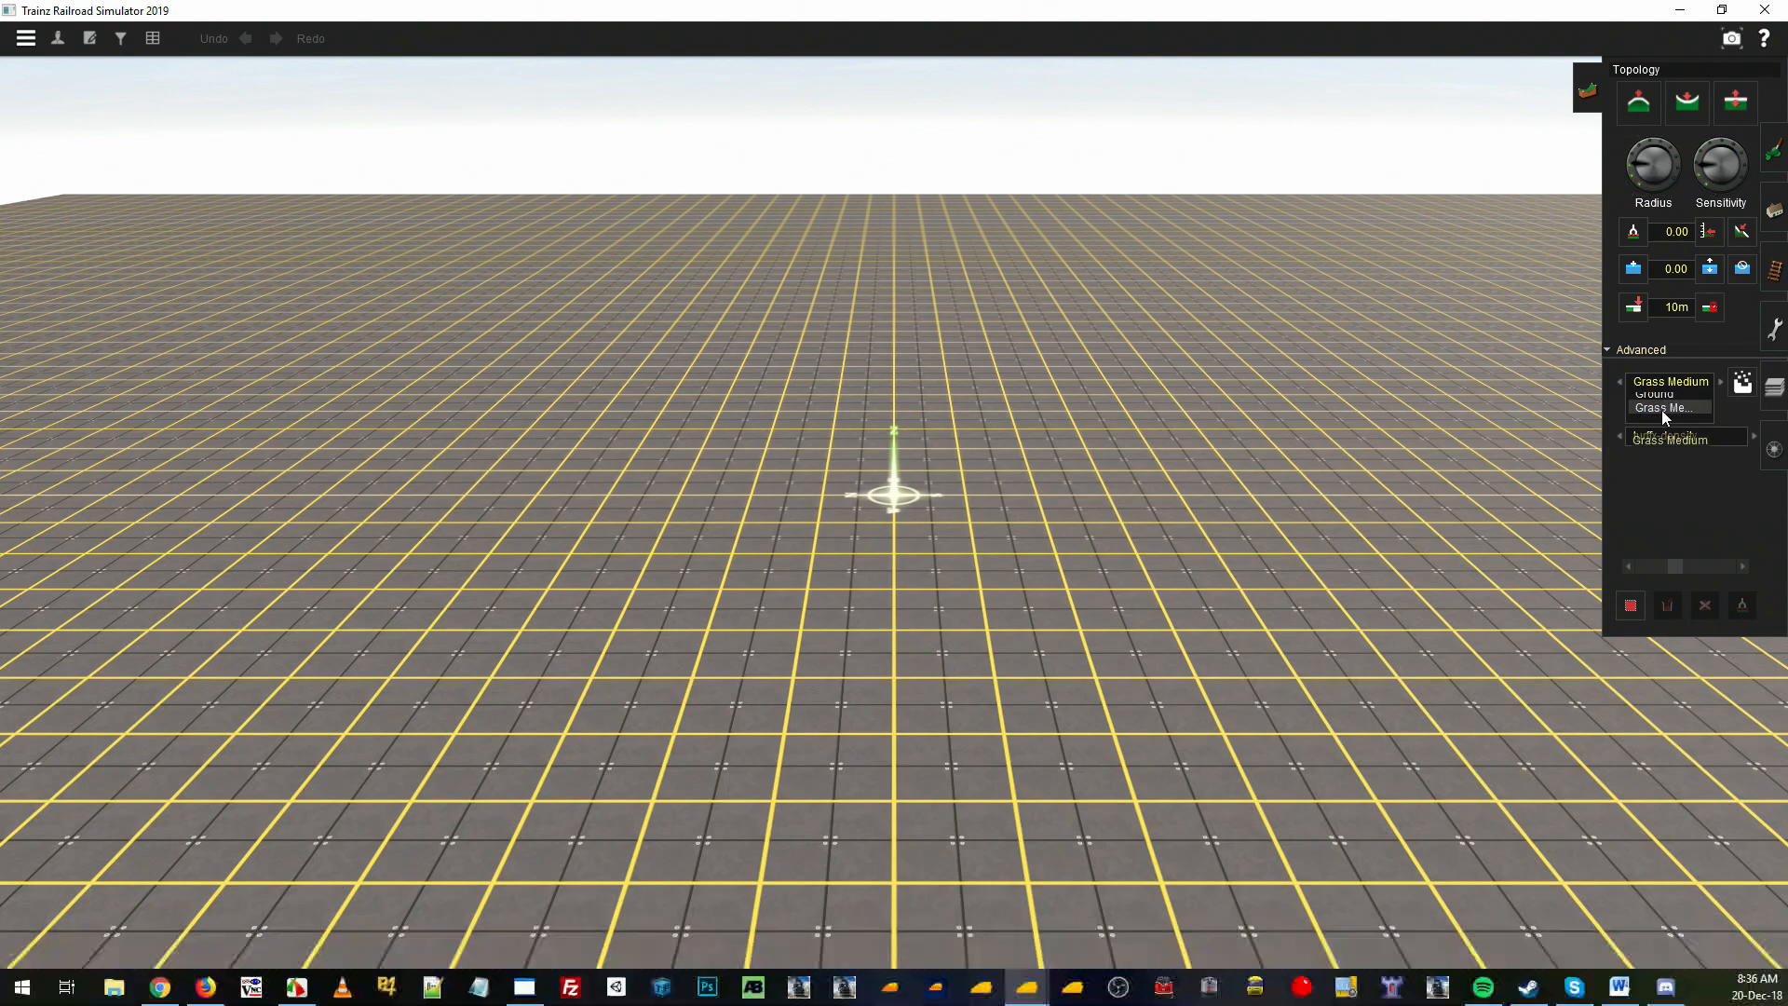
left_click(1637, 102)
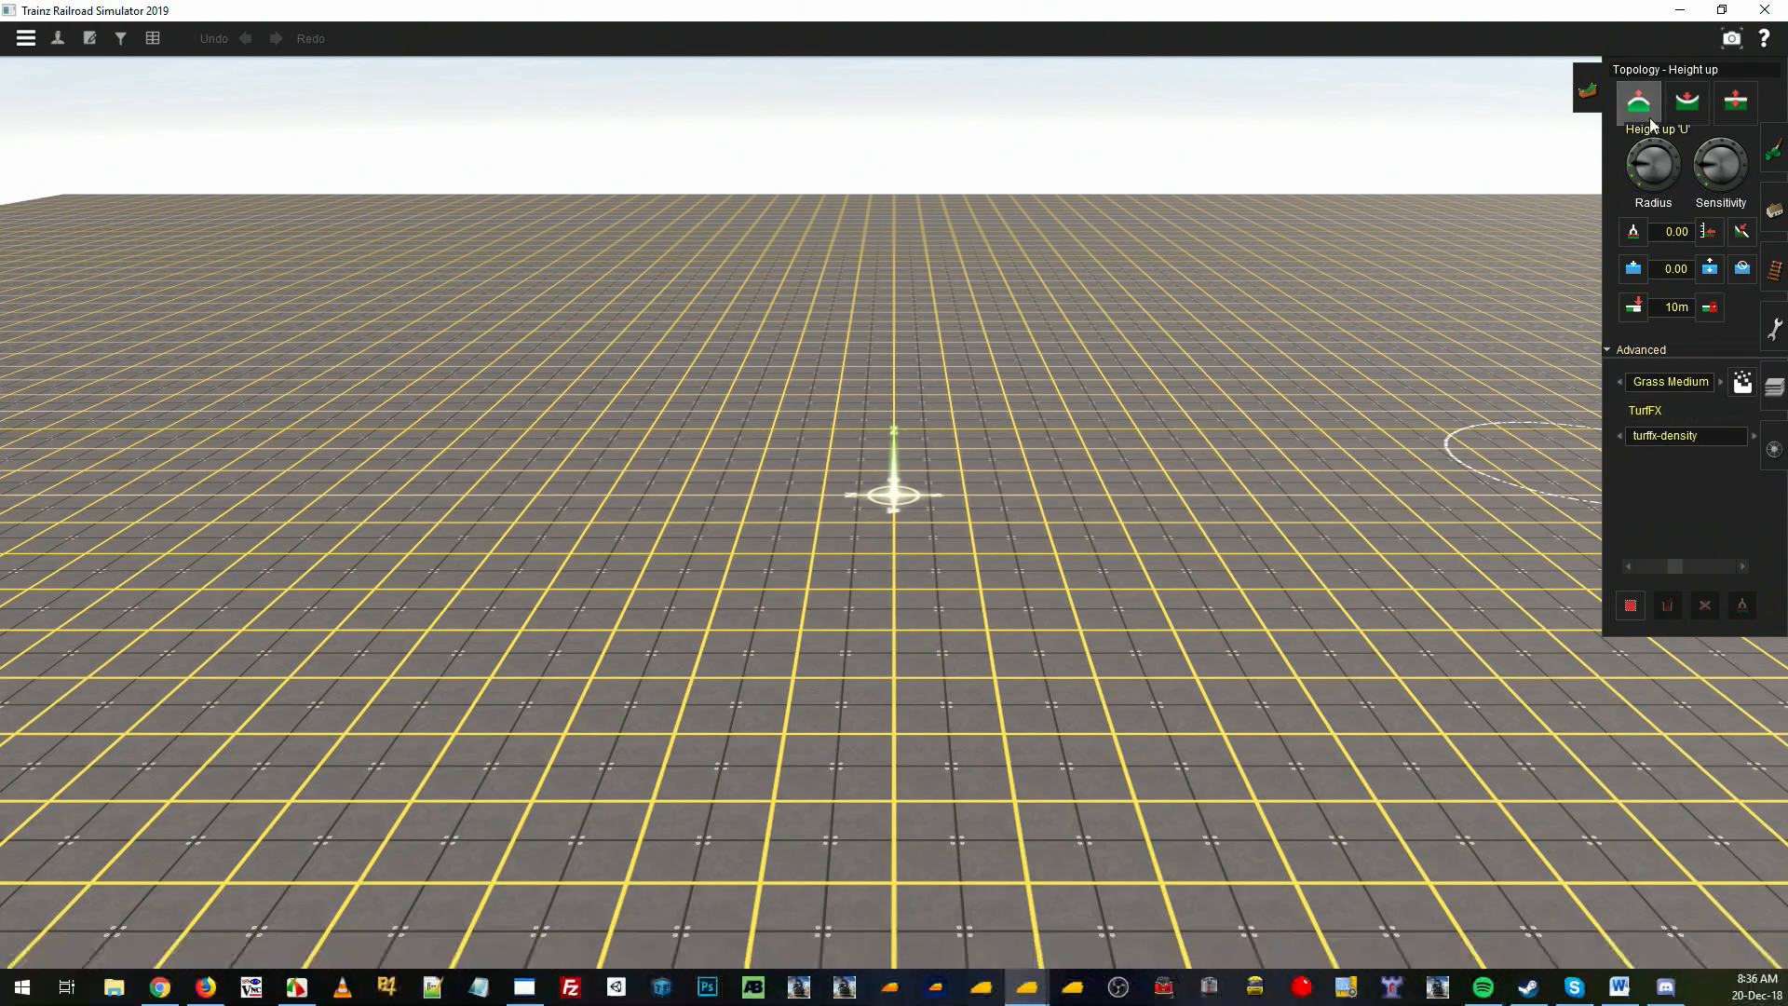